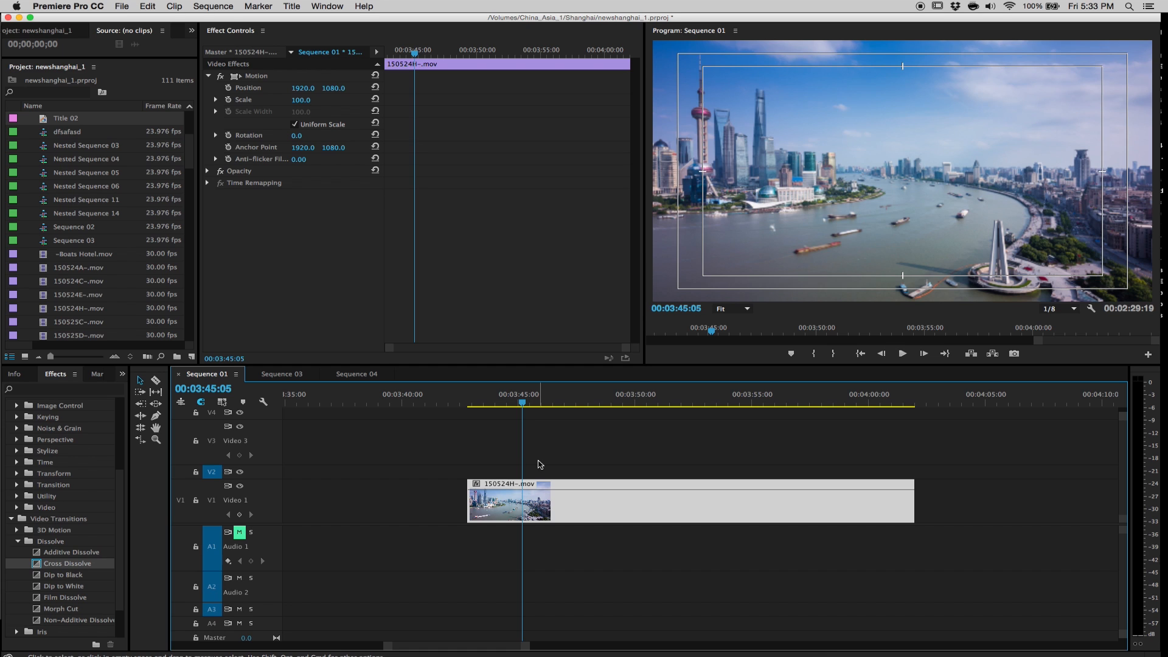
mouse_move(569, 437)
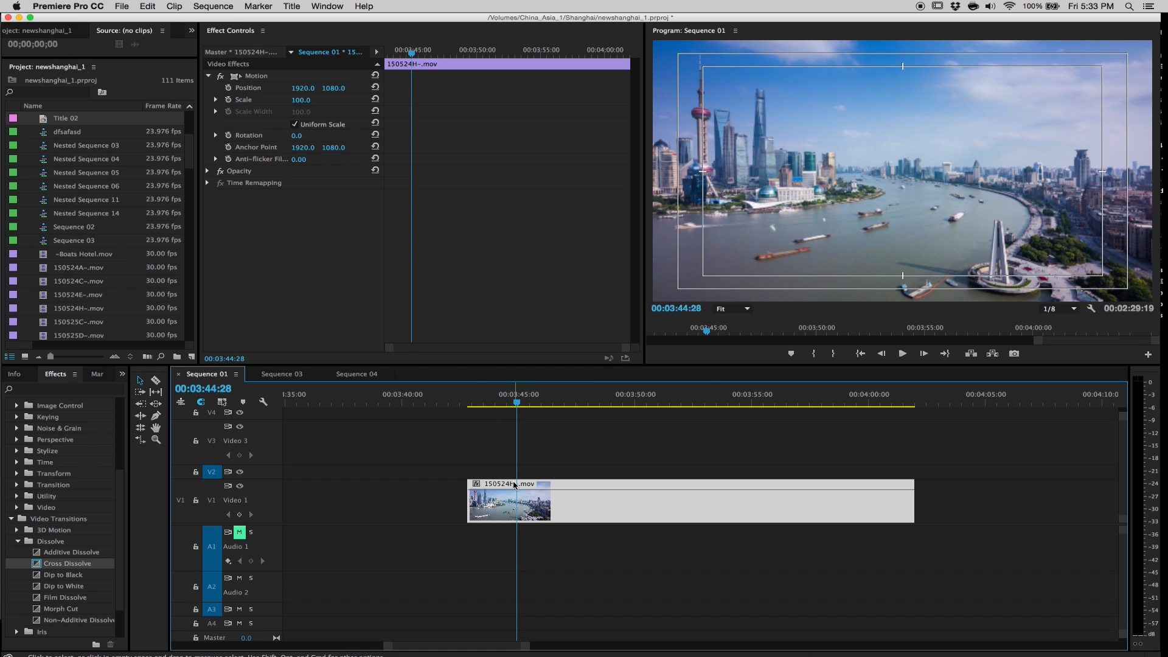
mouse_move(513, 495)
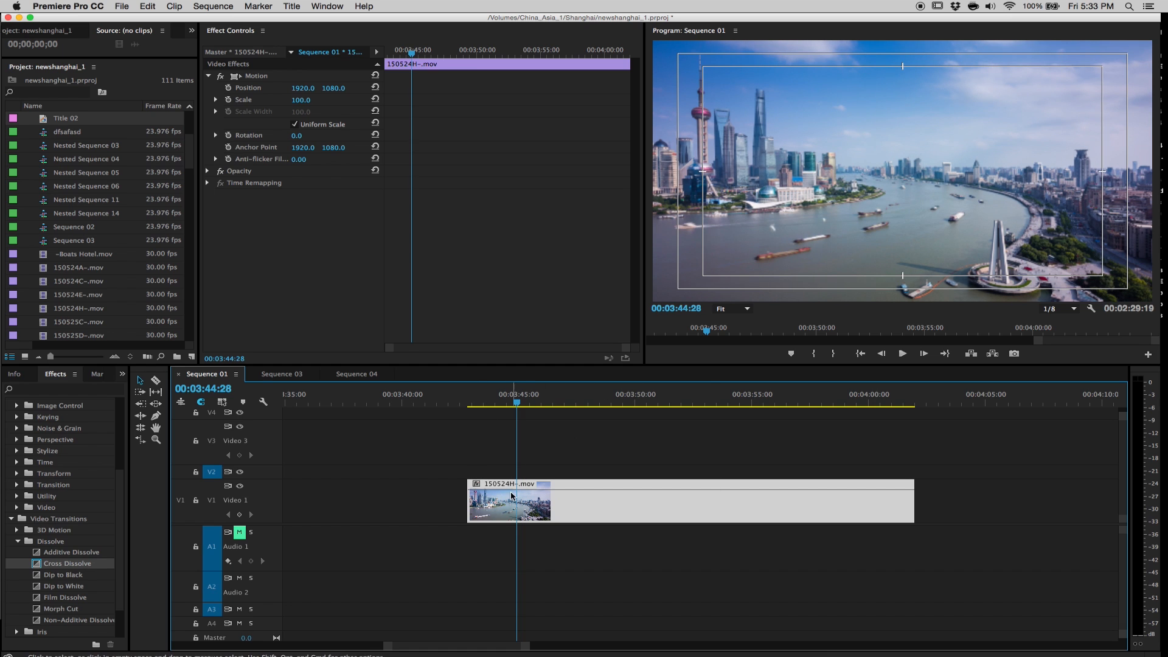
mouse_move(514, 550)
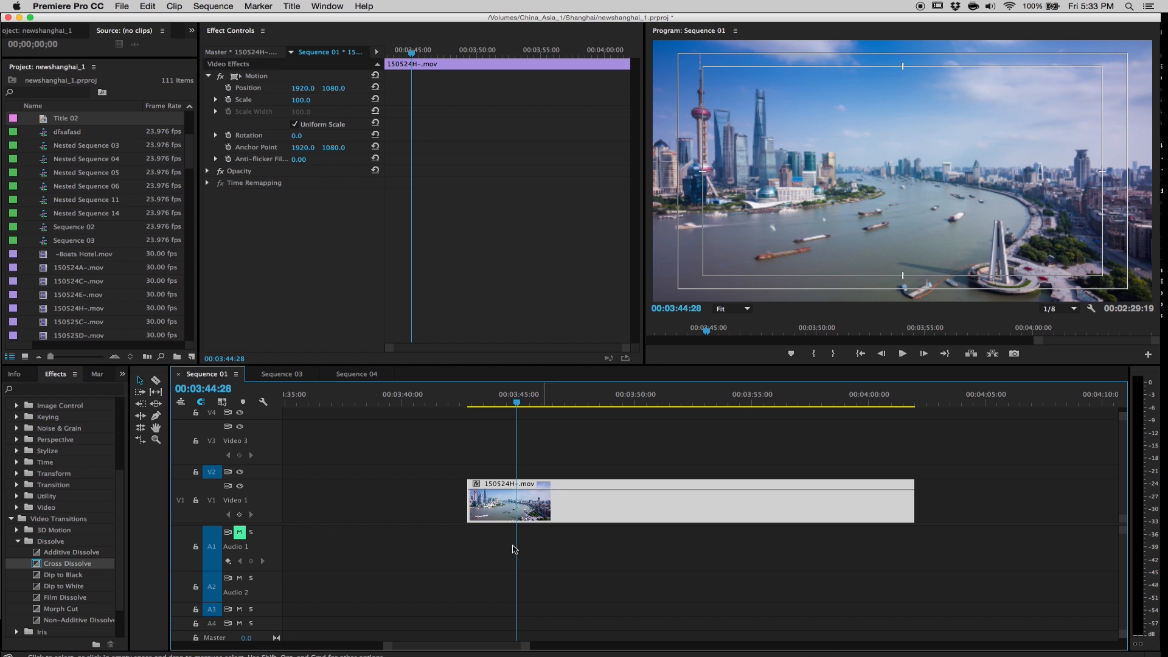
mouse_move(373, 451)
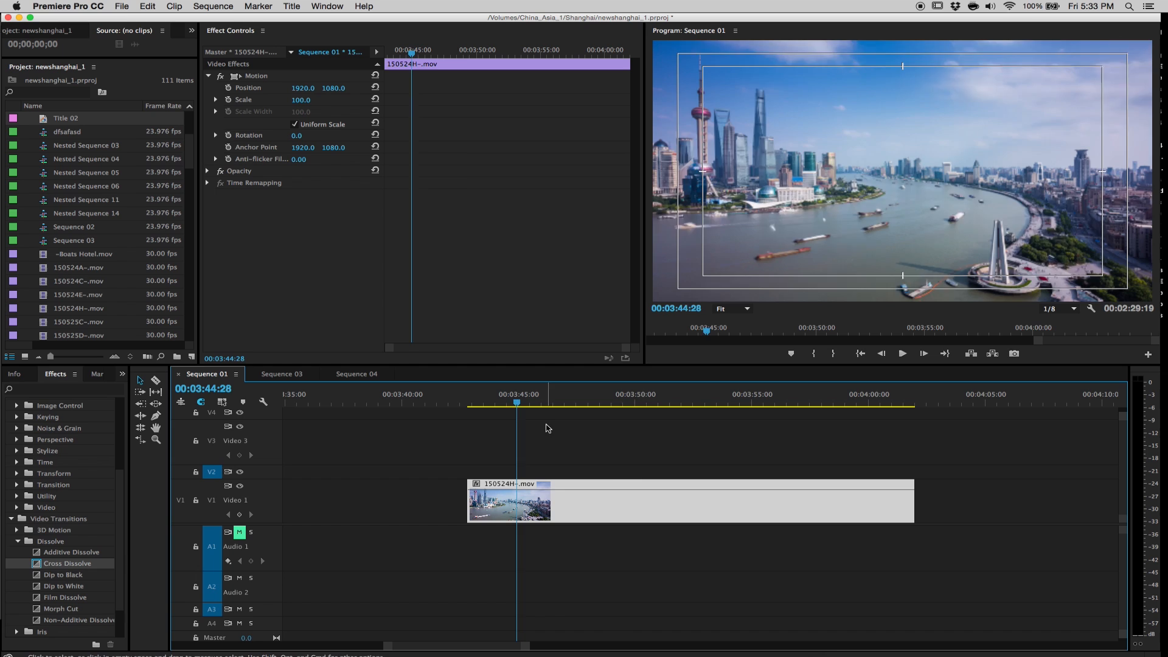
- Set the timelapse clip's Speed/Duration to 200% and then 400%, shortening it on the timeline
click(615, 395)
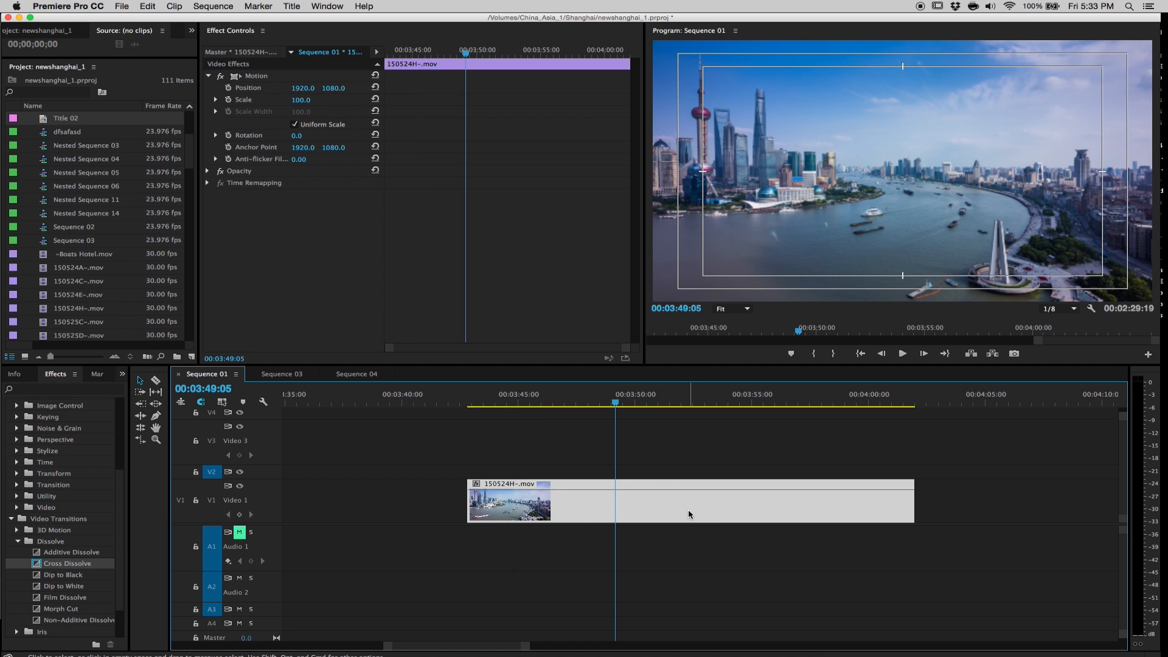
mouse_move(562, 548)
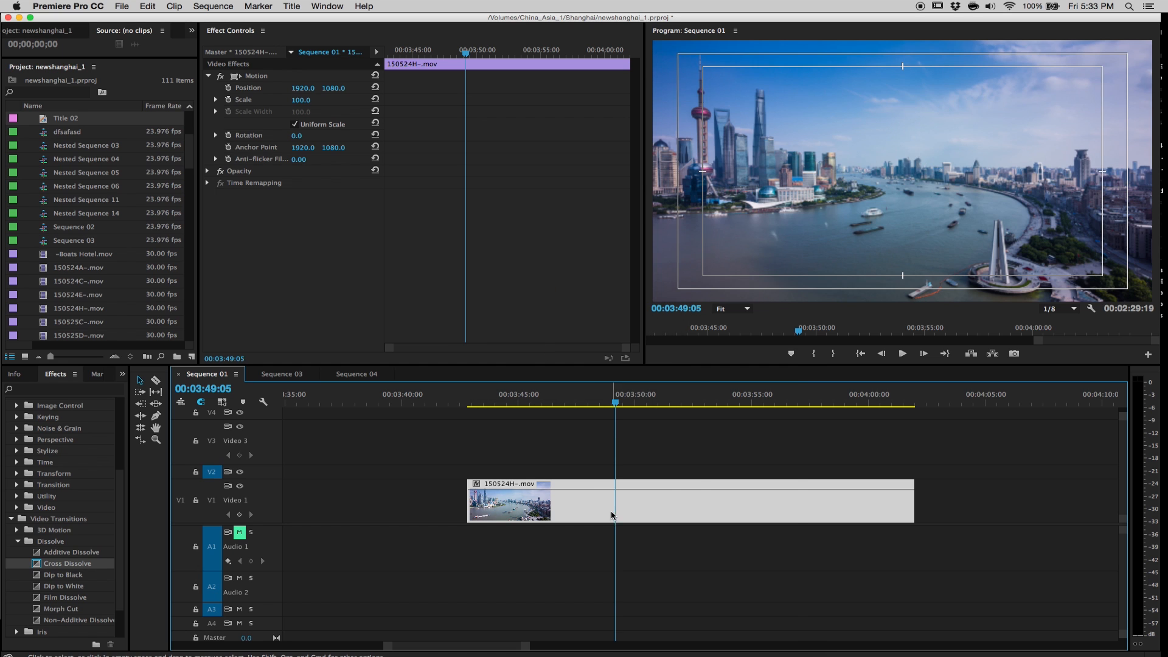
right_click(611, 502)
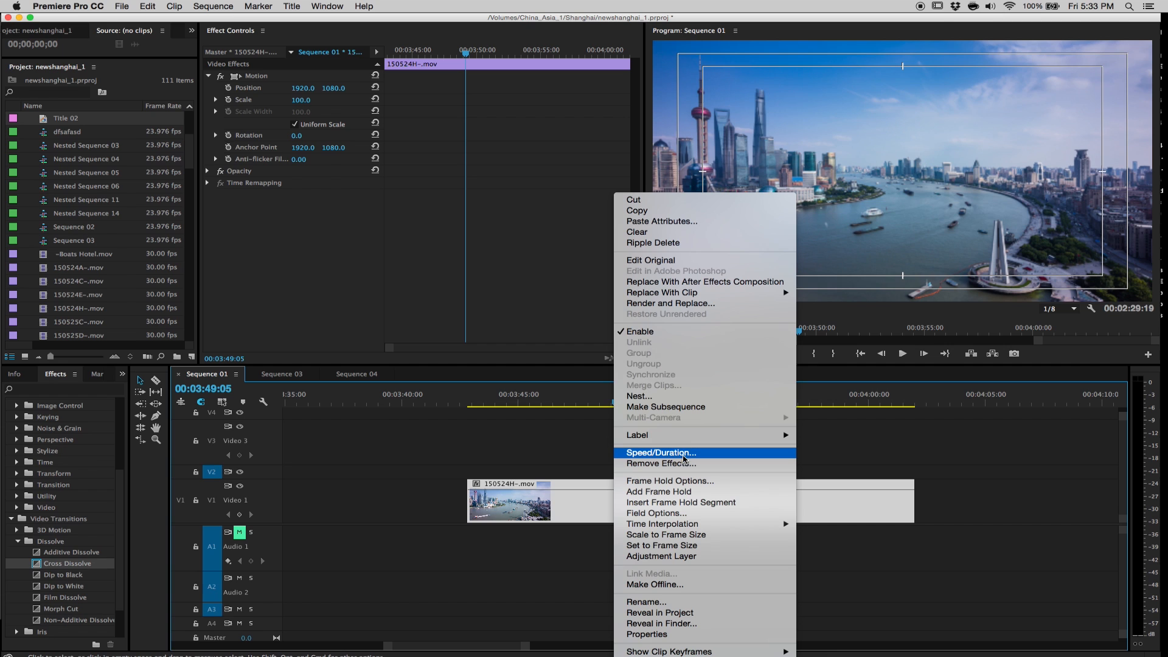
click(660, 453)
text(2)
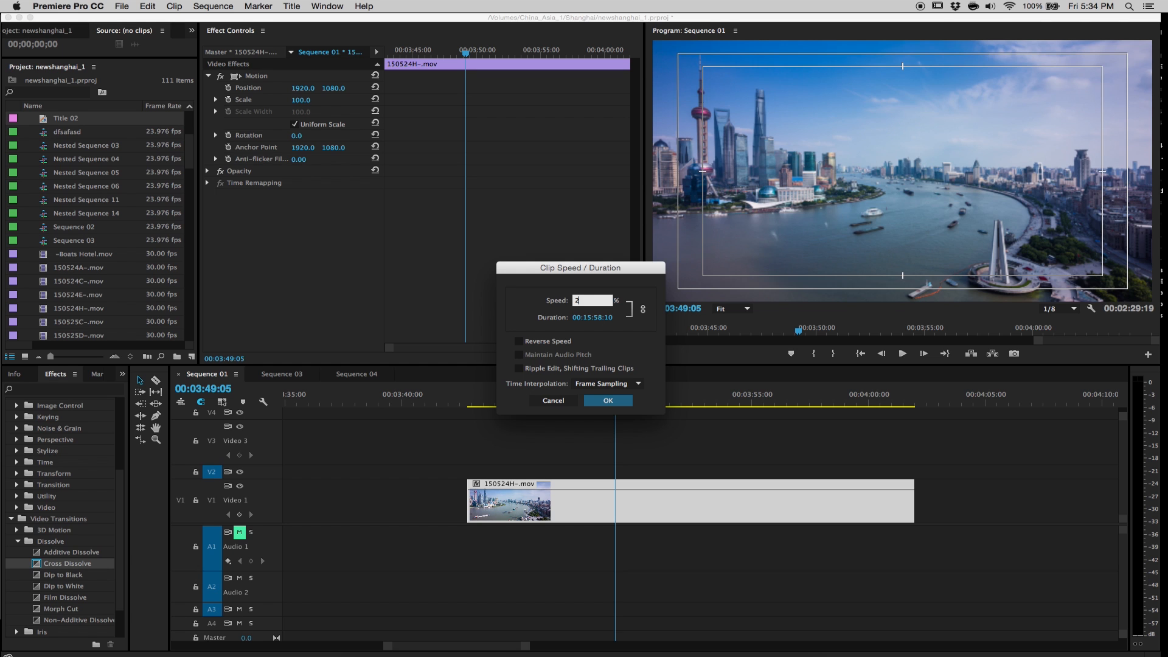
click(607, 401)
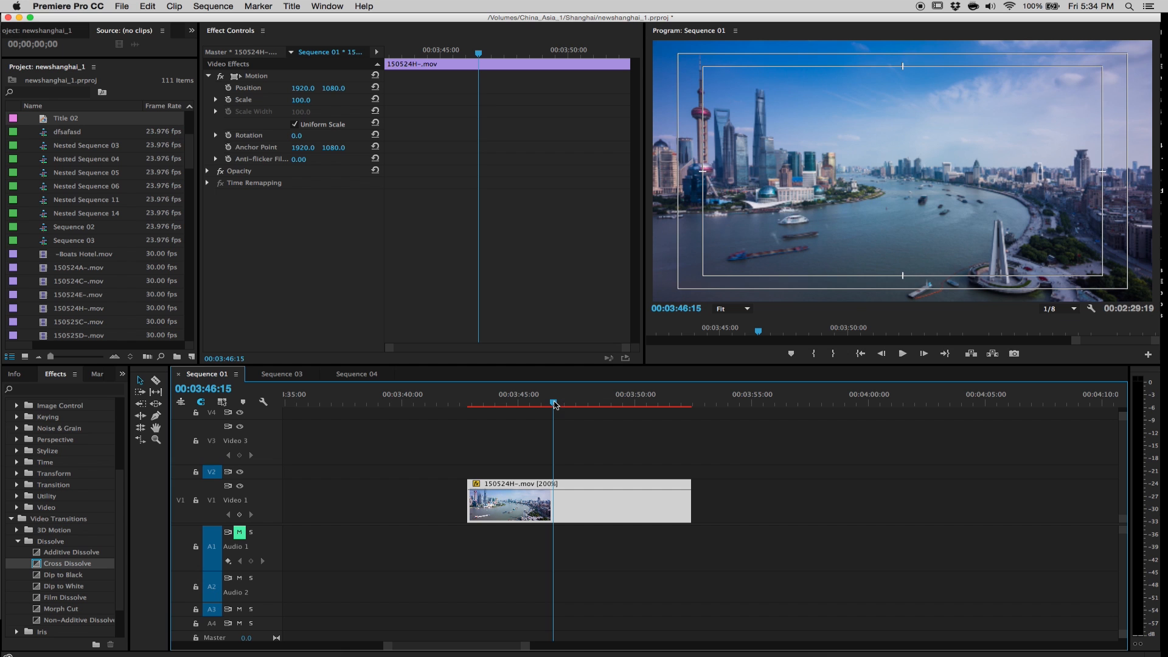
click(901, 353)
text(40)
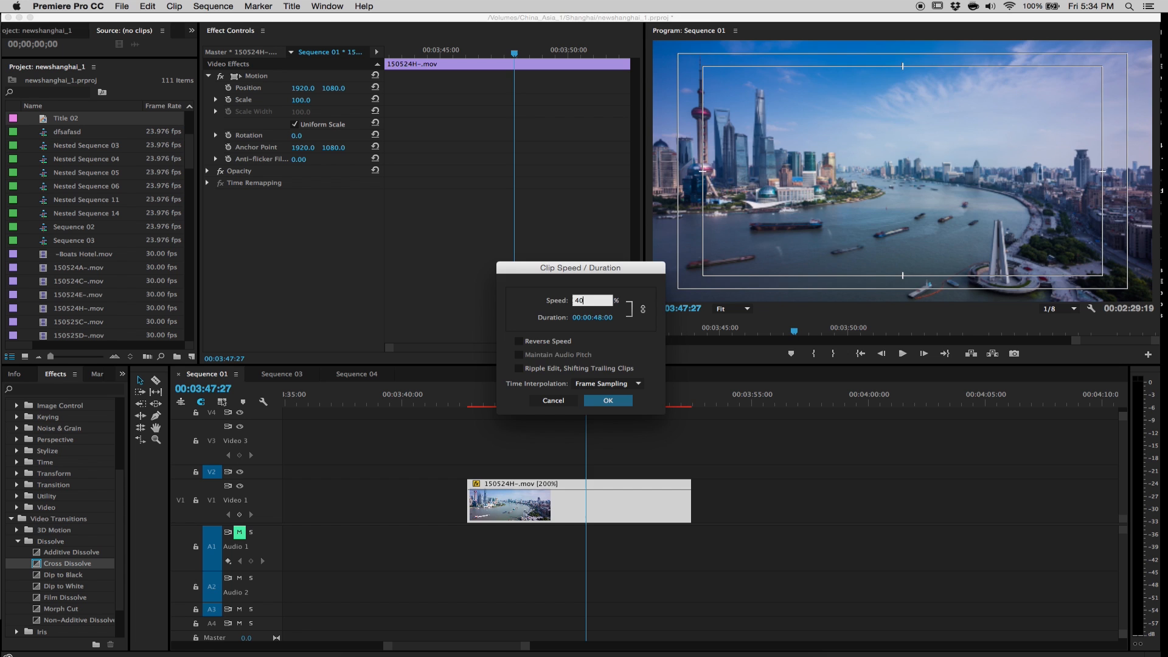
click(606, 400)
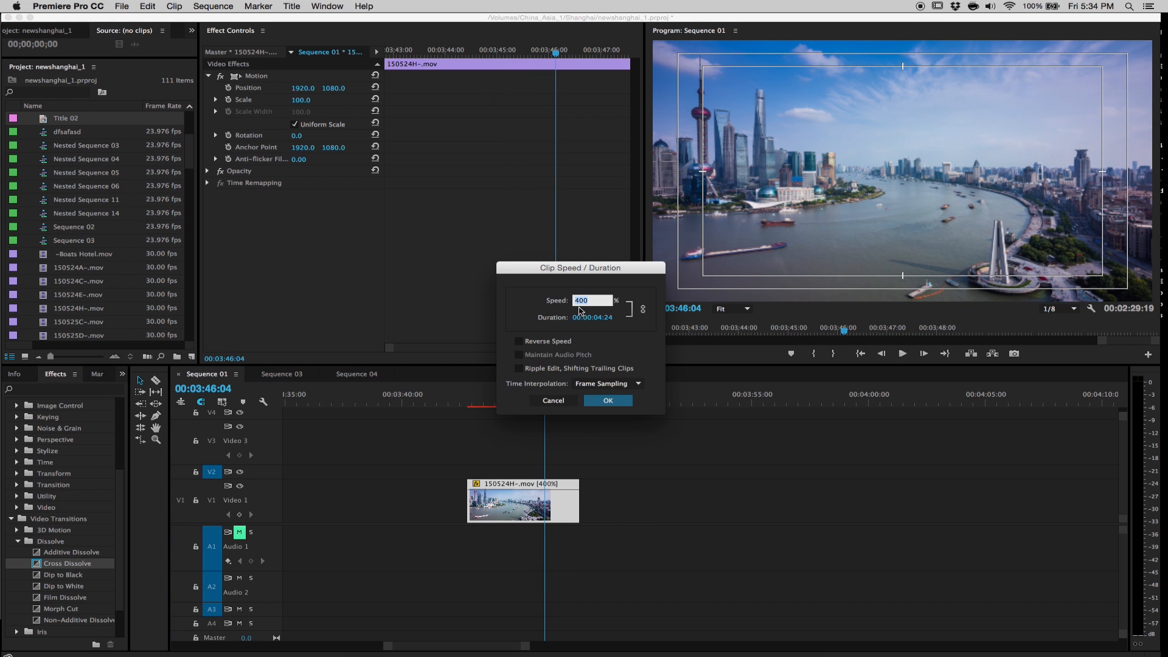
- Apply 50% speed to the timelapse clip so it stretches longer on the sequence
click(606, 400)
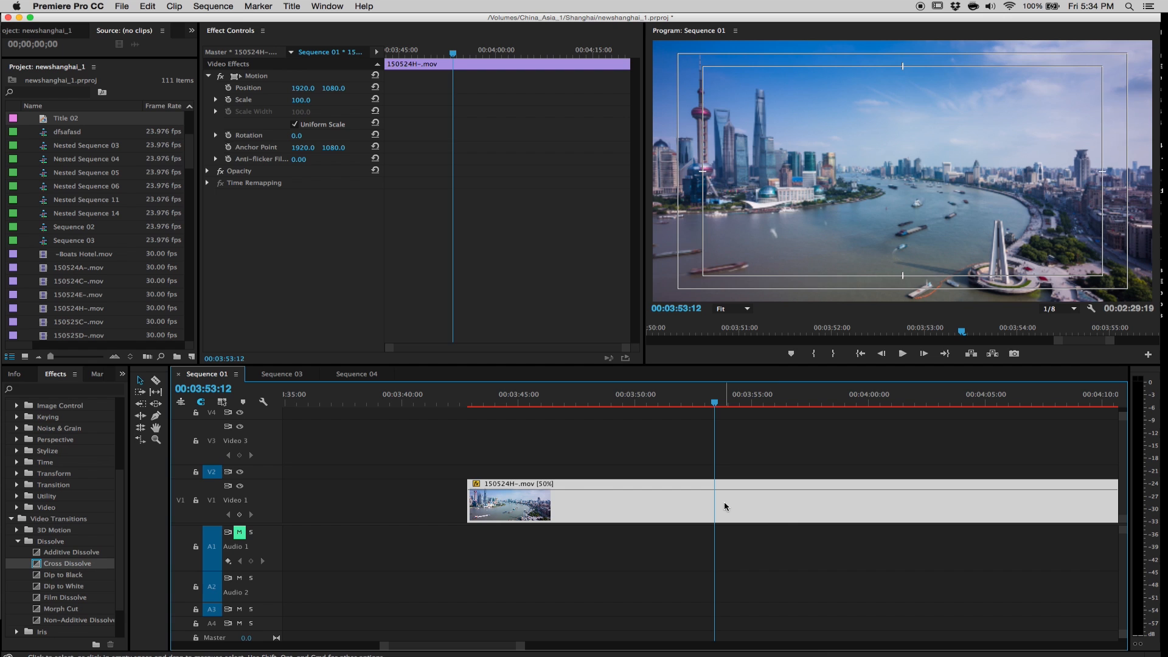
mouse_move(778, 510)
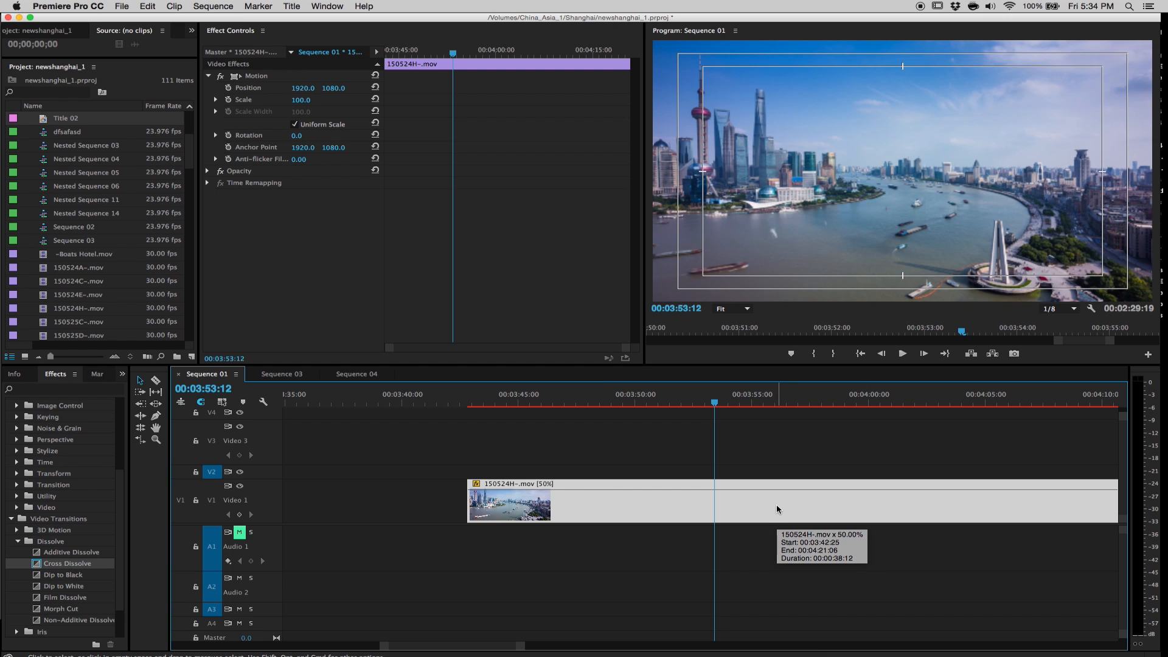
click(900, 353)
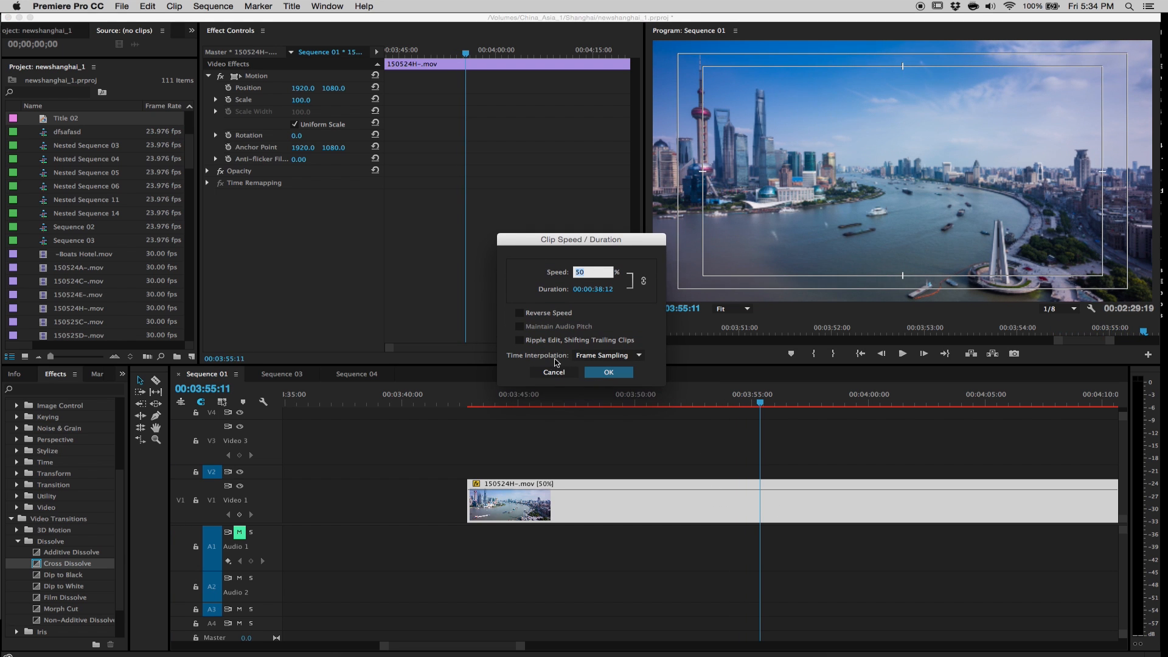
- Switch the 50% clip's time interpolation to Optical Flow and preview the slowed playback
click(607, 354)
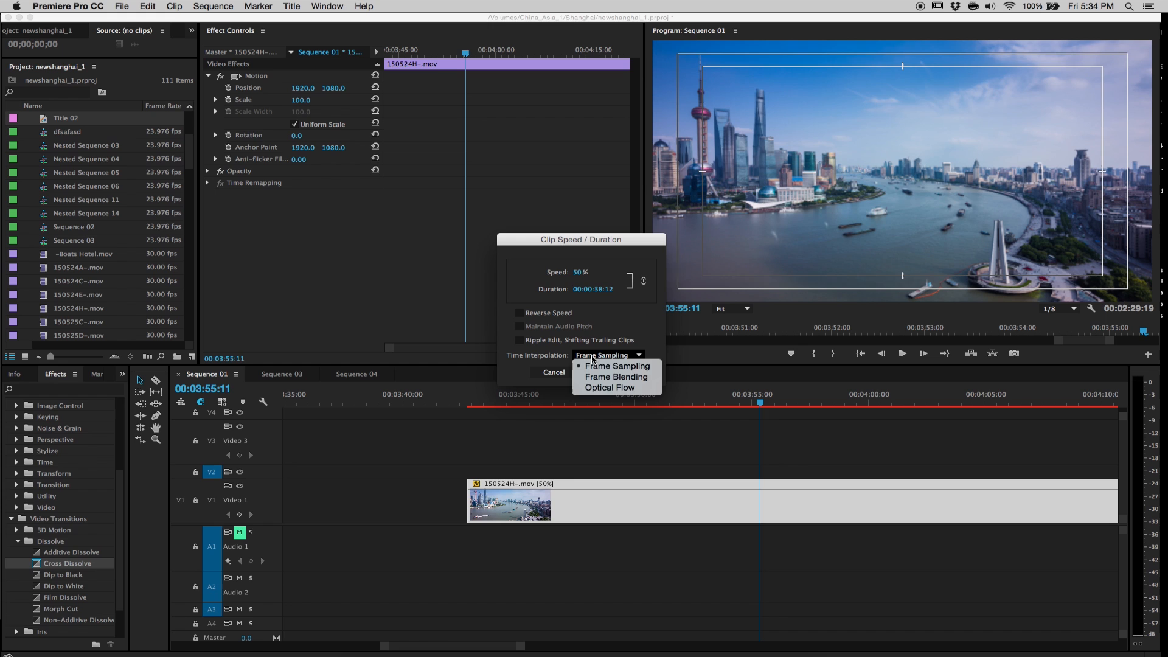
click(610, 387)
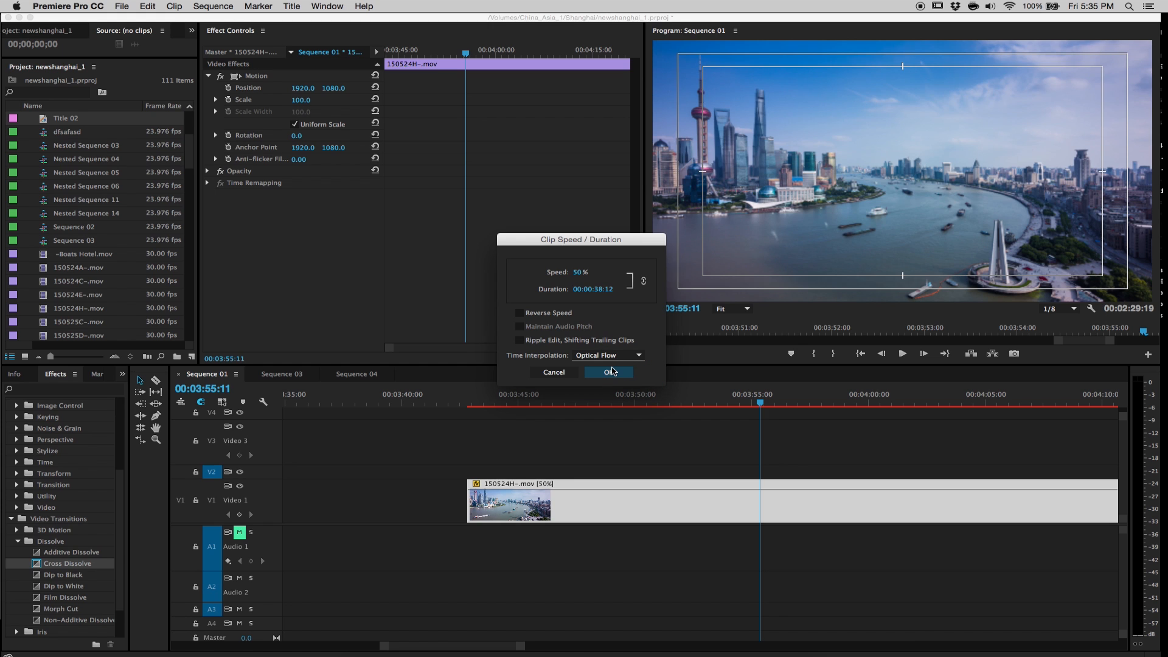
click(609, 372)
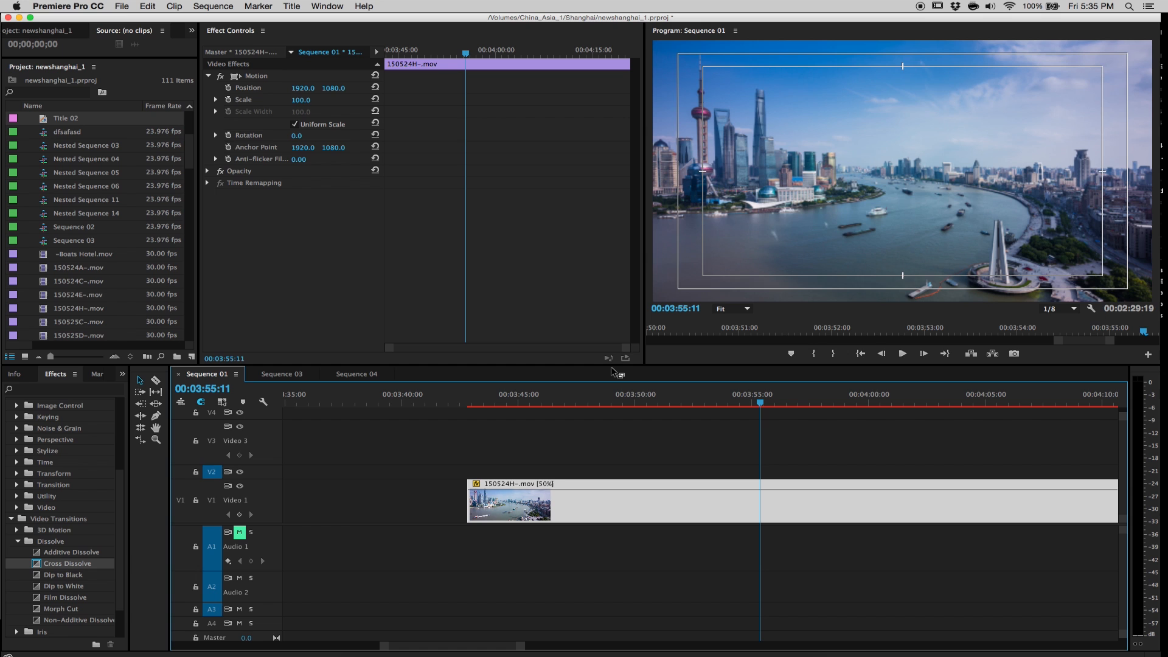
mouse_move(954, 85)
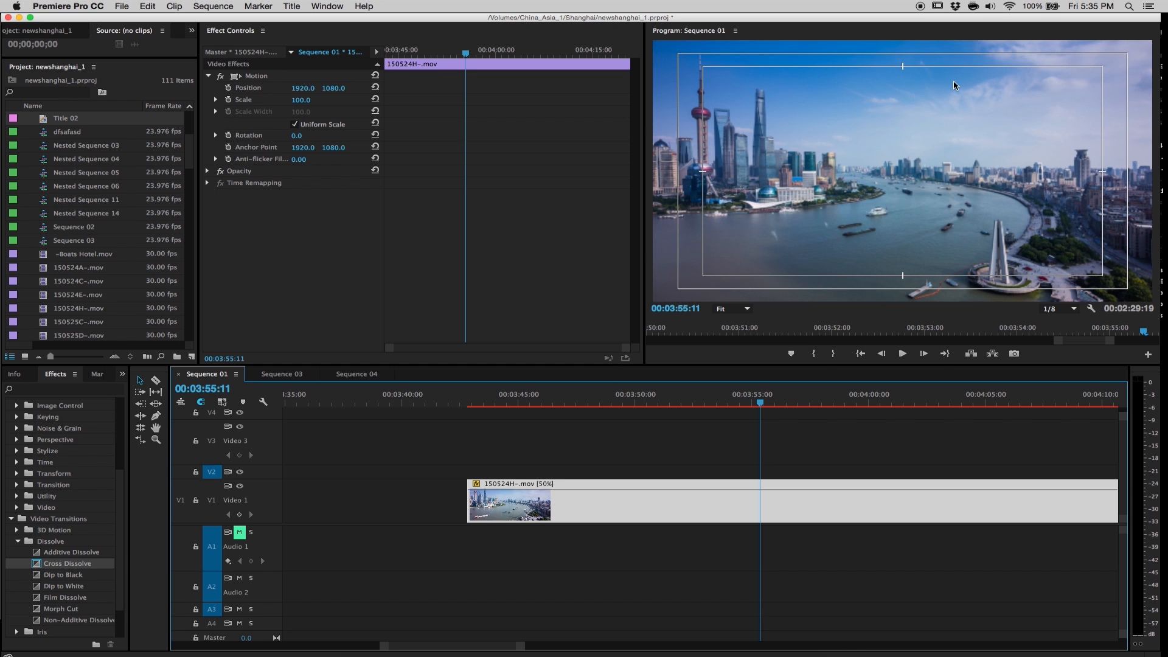
click(901, 352)
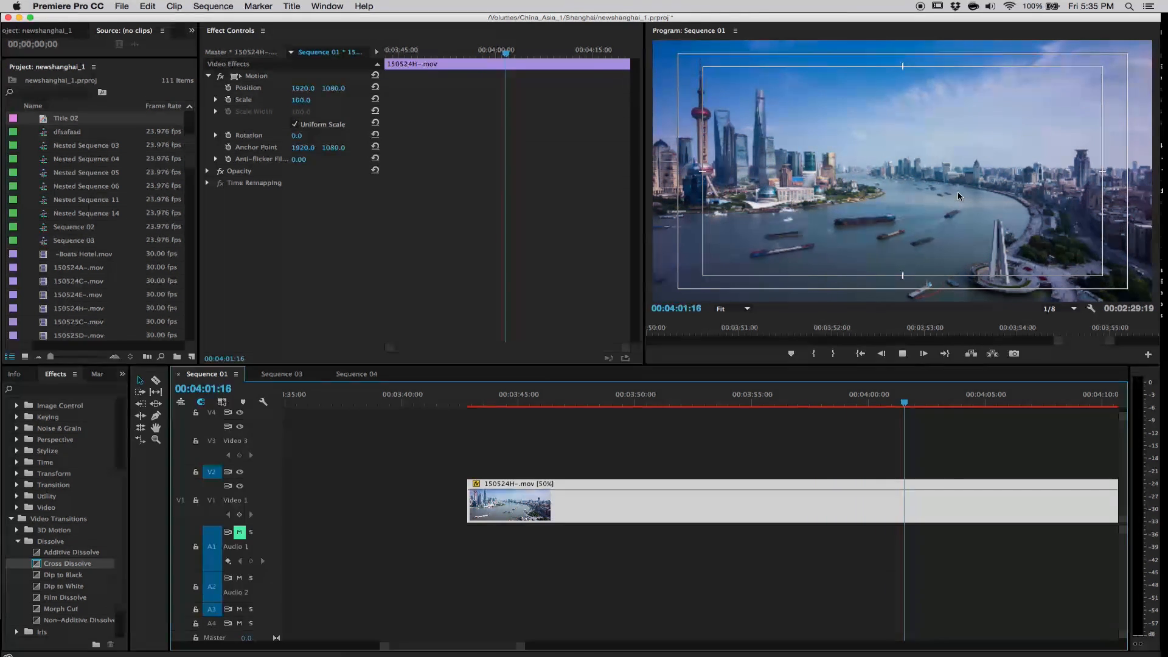
click(755, 394)
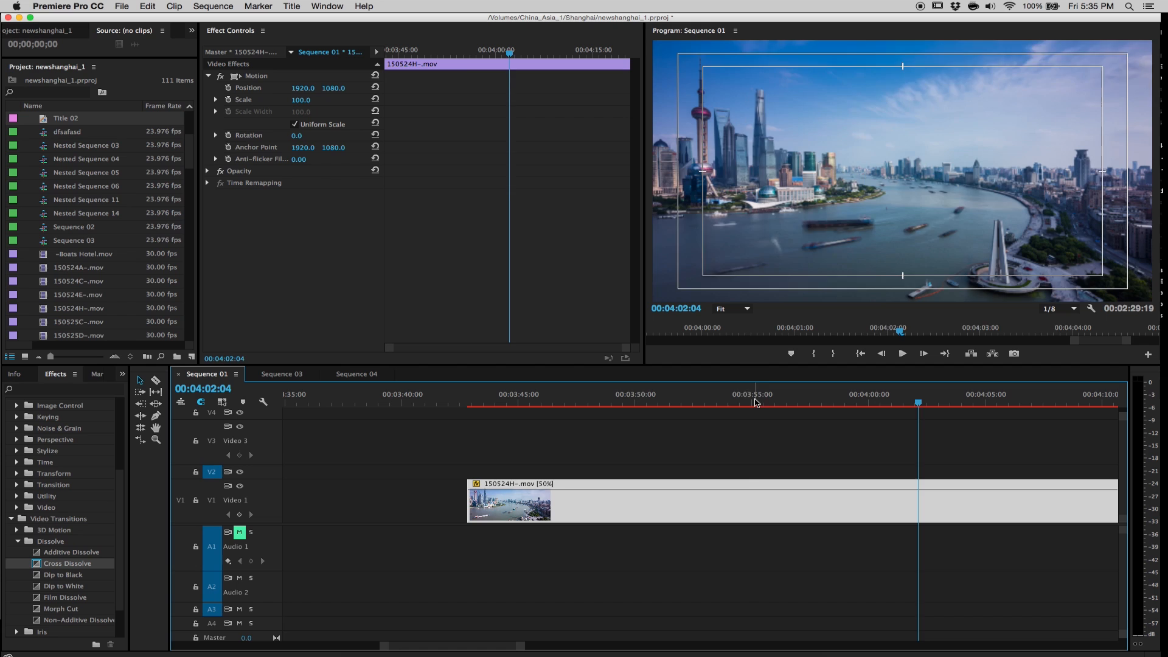
click(754, 403)
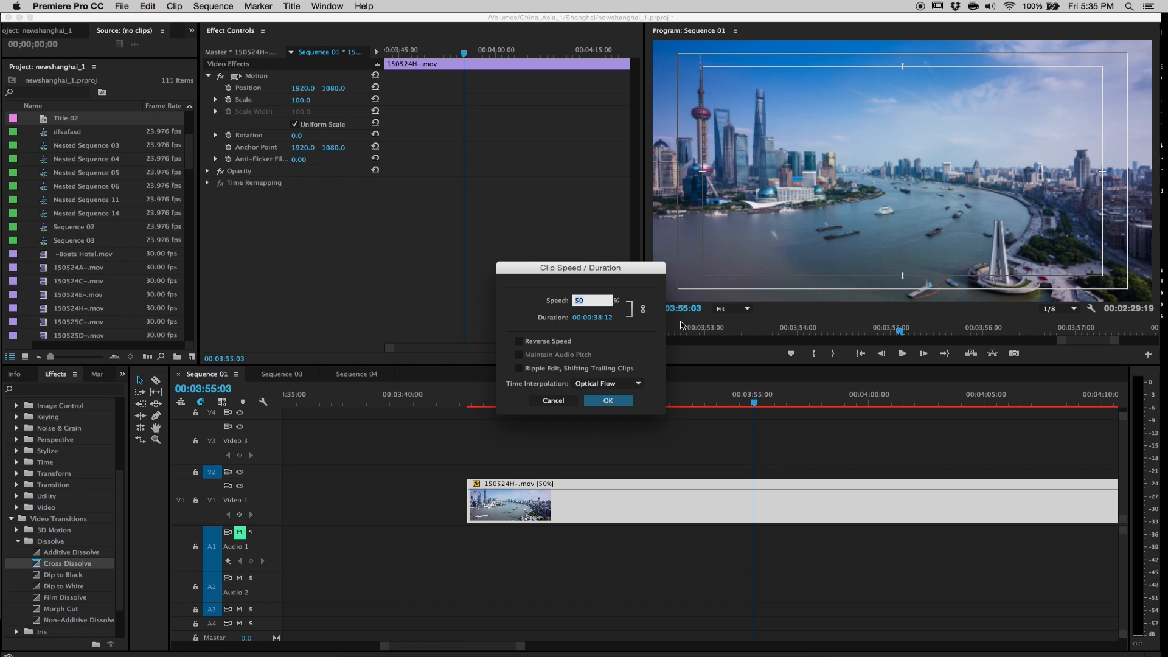
mouse_move(574, 316)
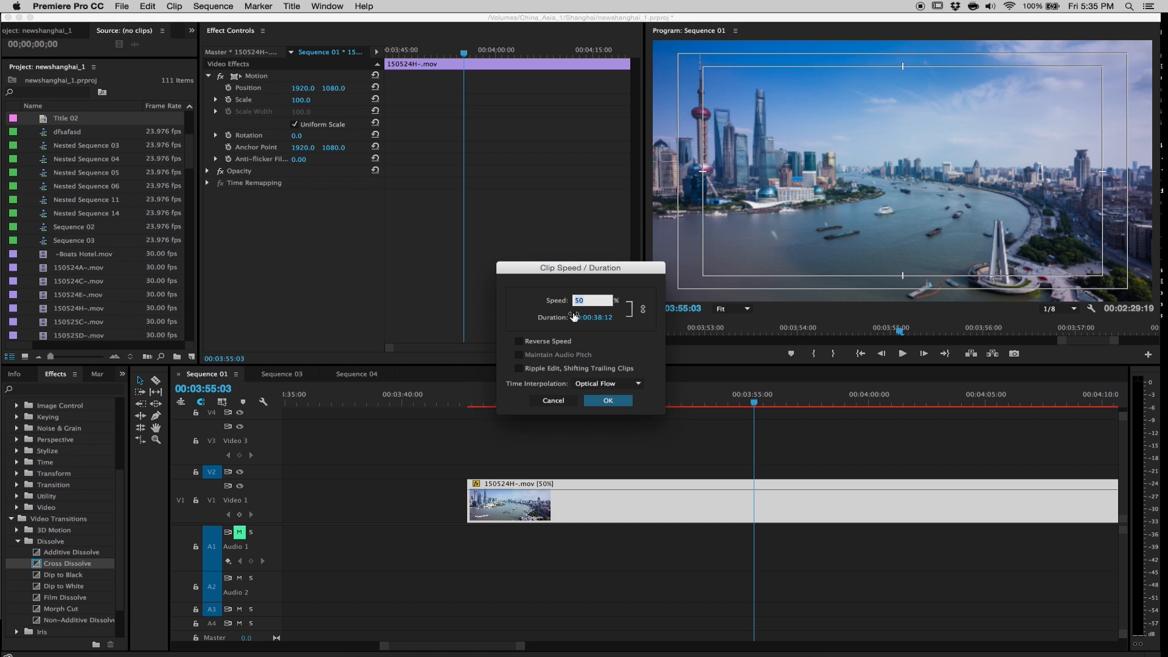
mouse_move(616, 334)
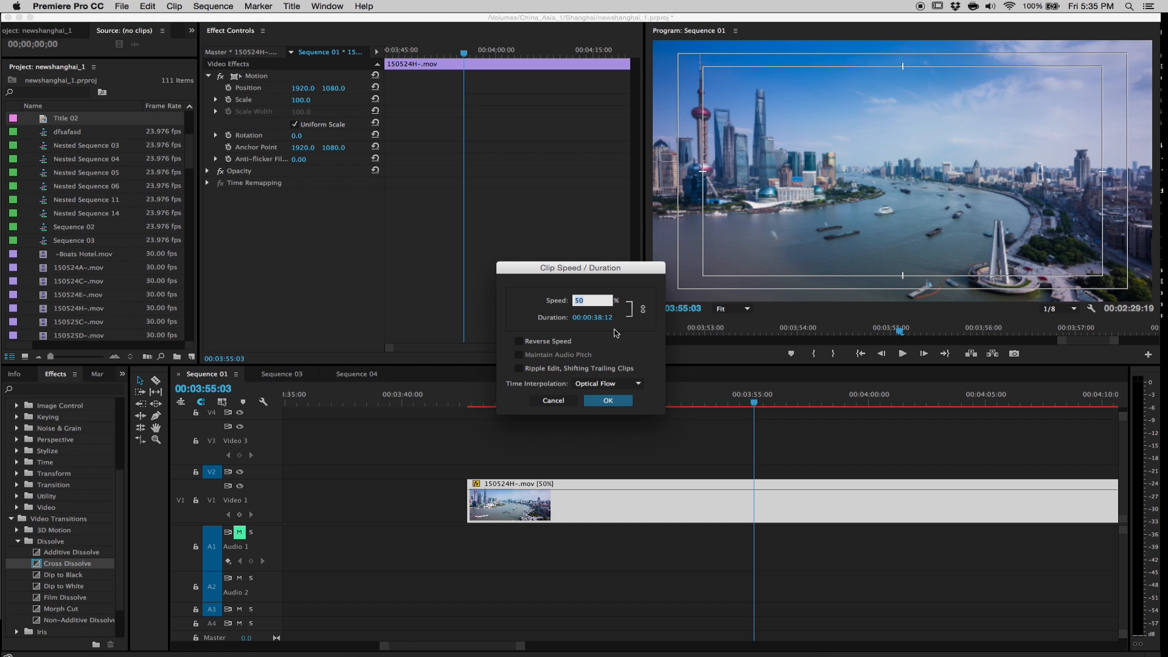
- Return the clip to 100% speed with Reverse Speed enabled so it plays backwards
click(607, 401)
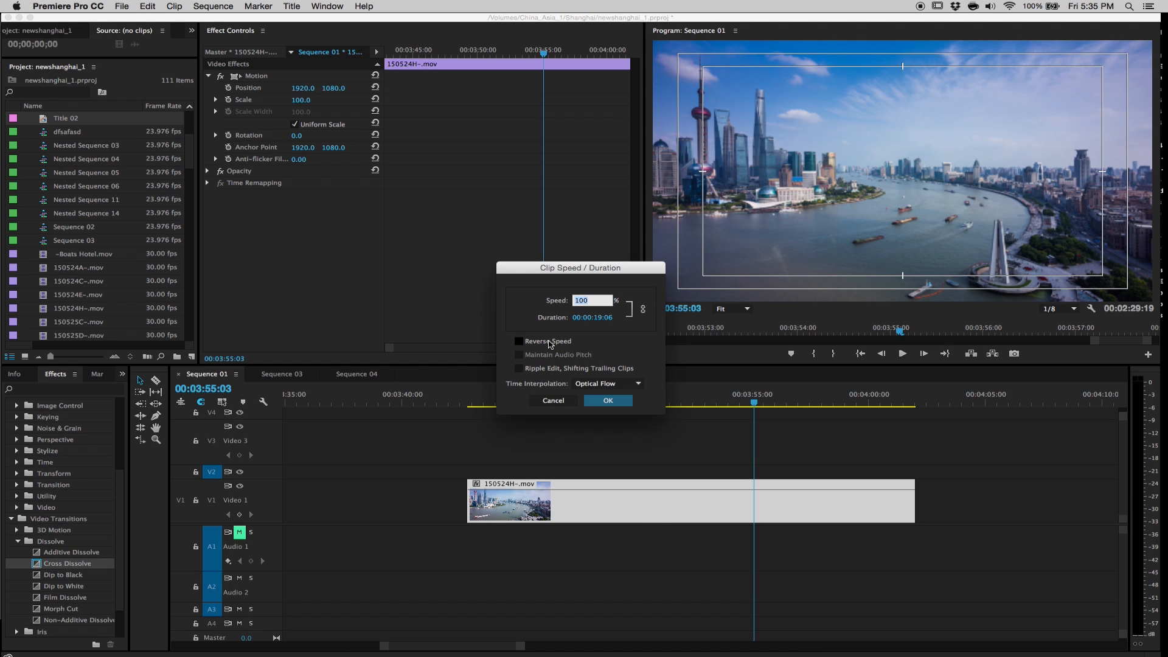
click(519, 341)
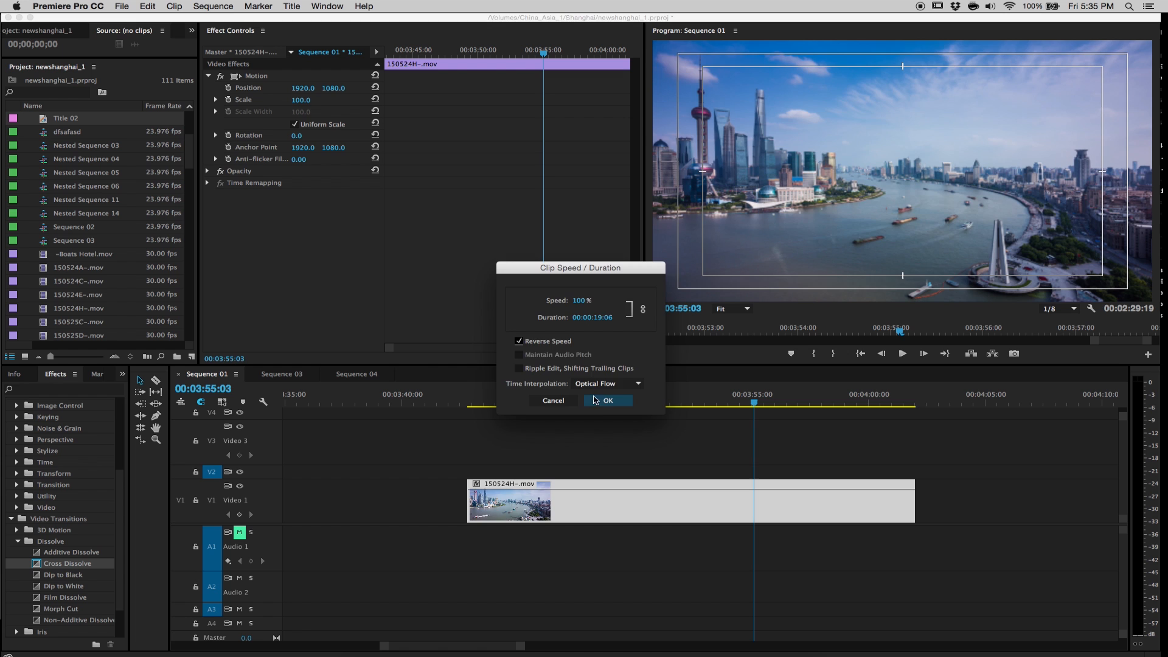
click(608, 400)
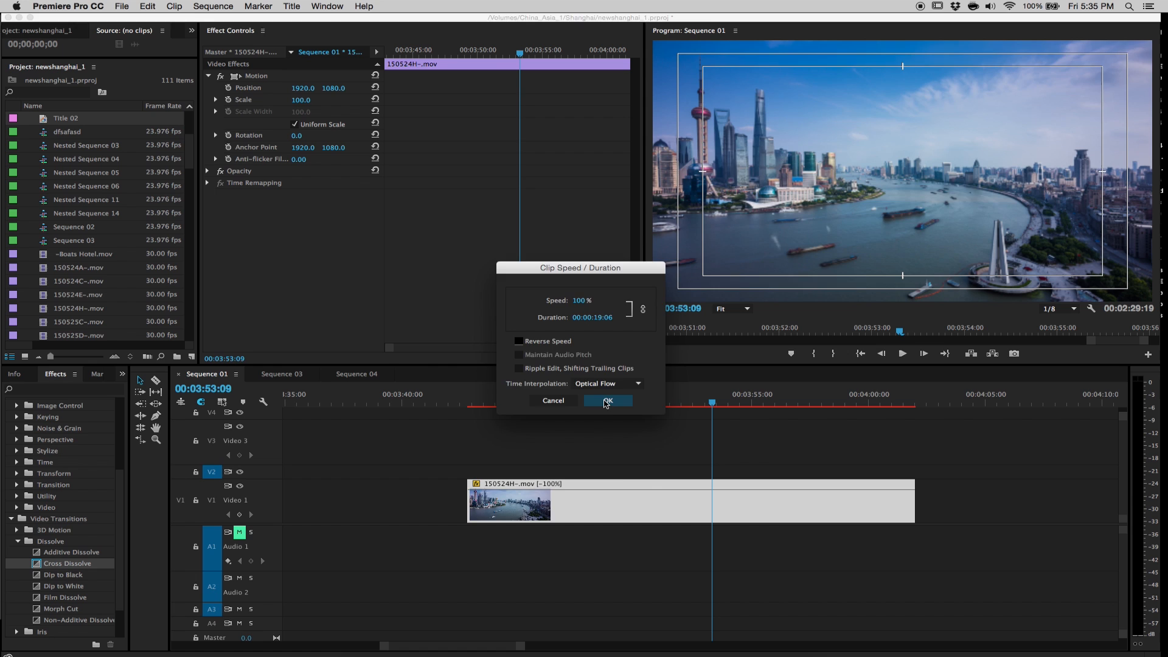
- Turn off Reverse Speed and use Frame Sampling interpolation at normal forward speed
click(608, 400)
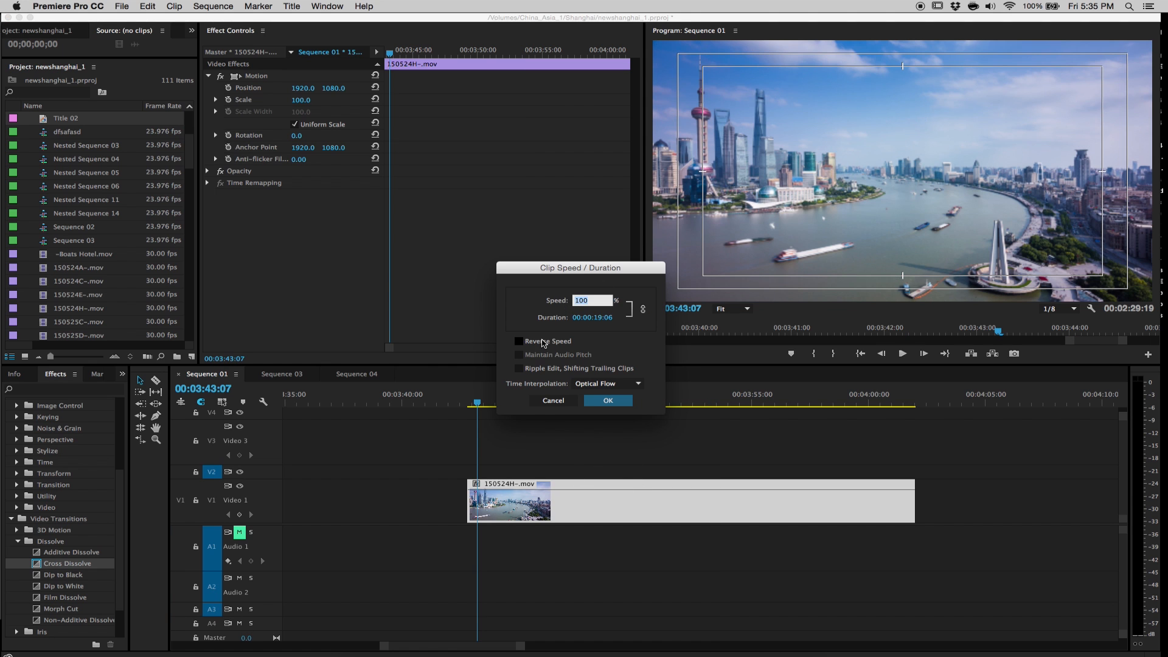
click(606, 384)
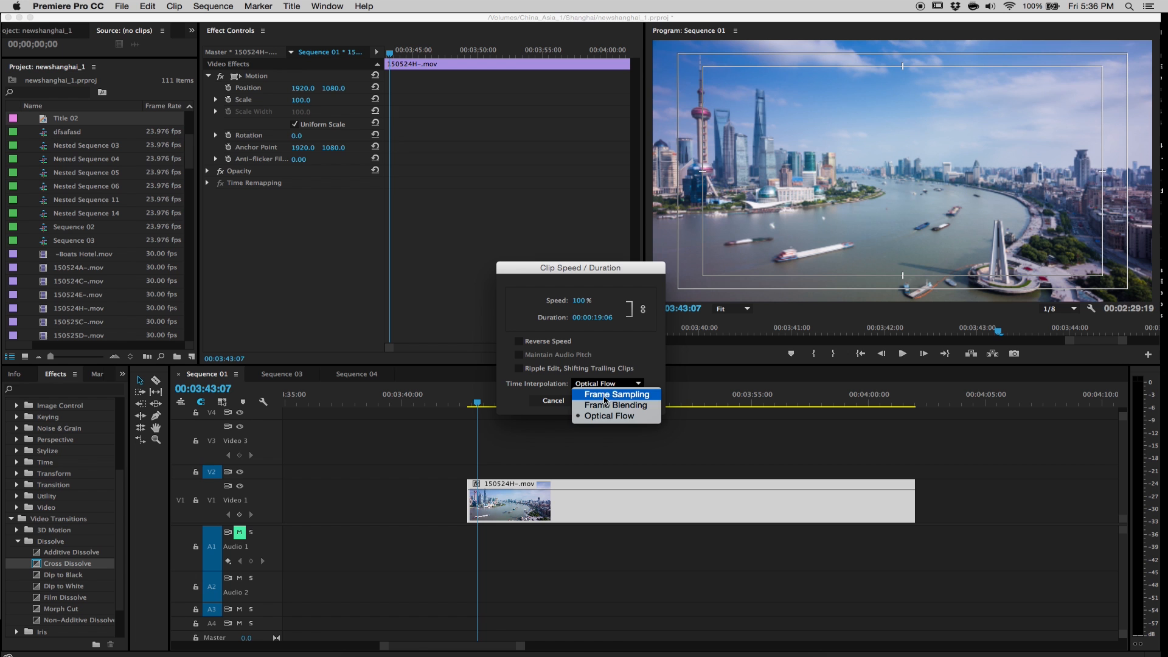
click(615, 393)
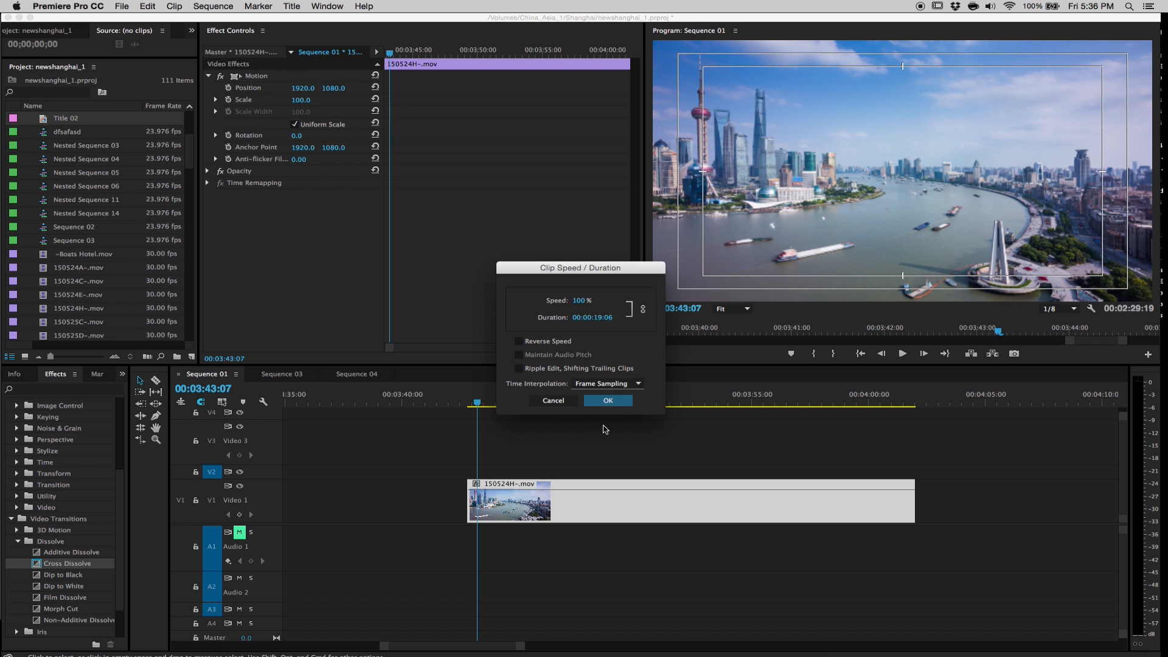
click(607, 401)
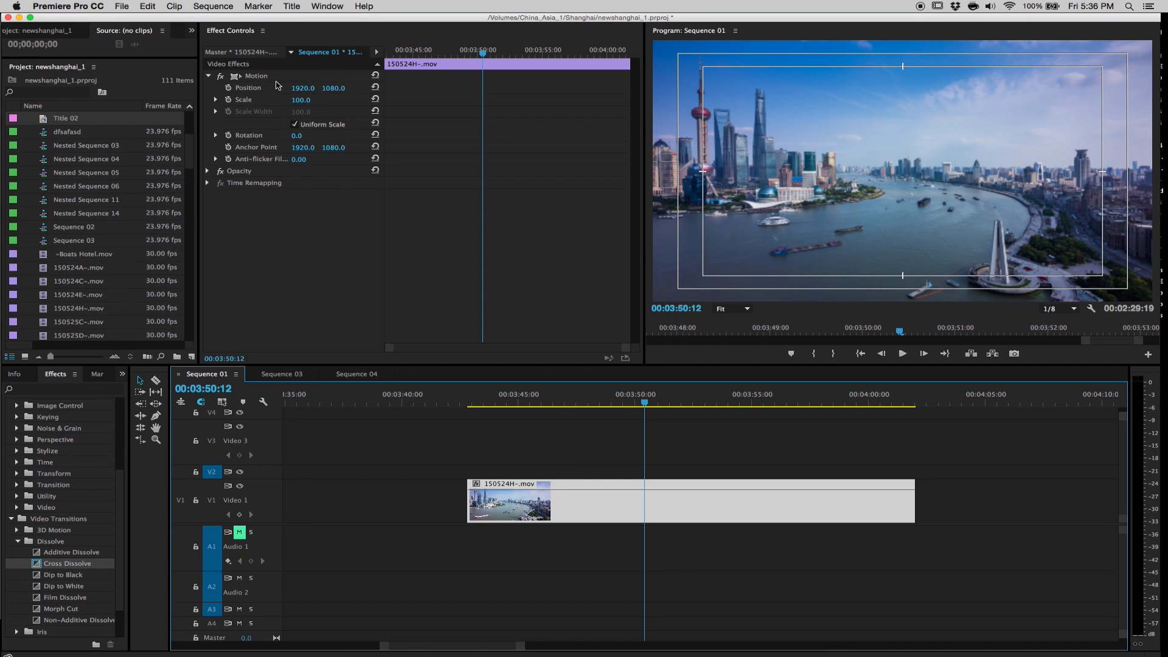
mouse_move(211, 187)
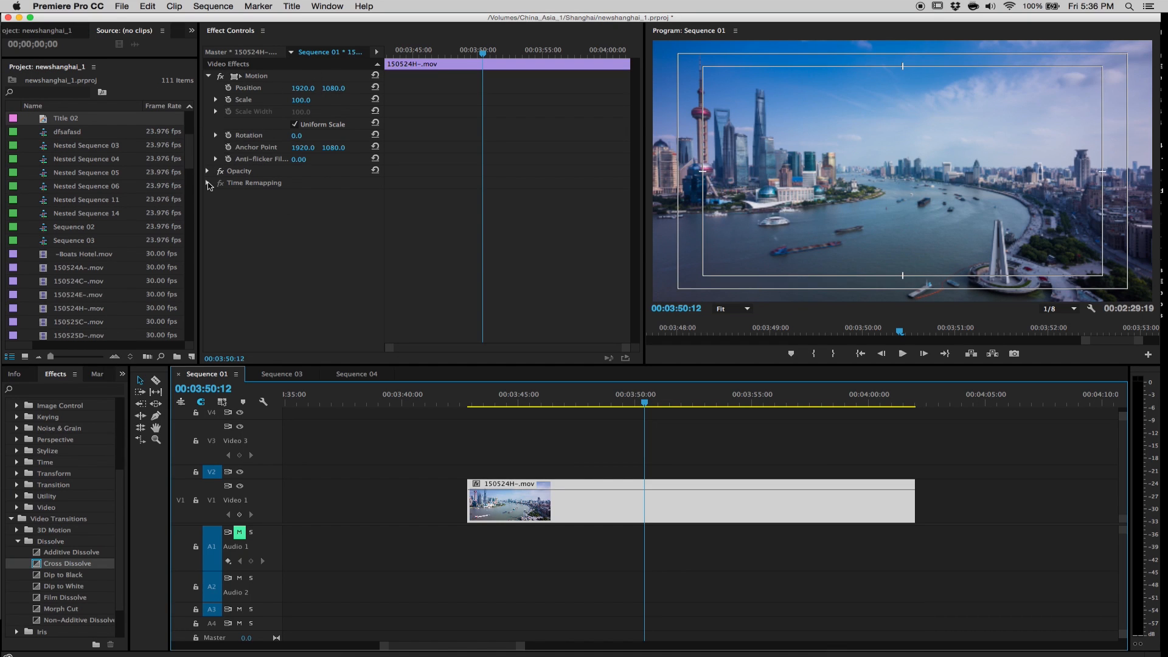
- Expand Time Remapping's Speed graph in Effect Controls and scrub to a frame near 00:03:50
click(208, 183)
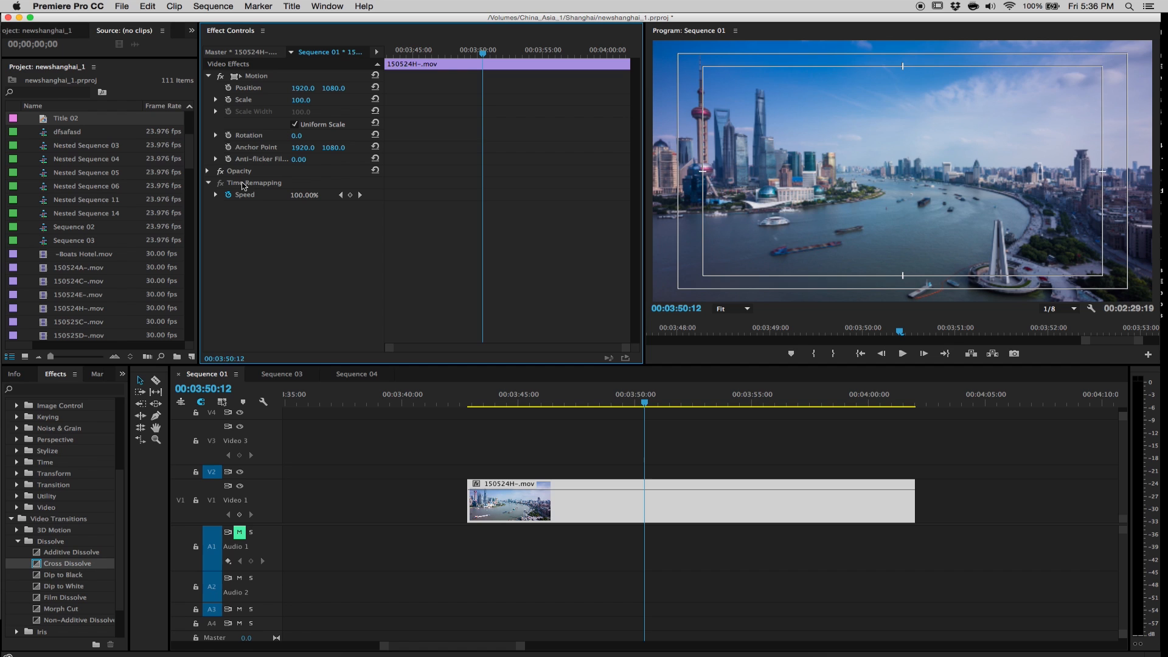
mouse_move(245, 186)
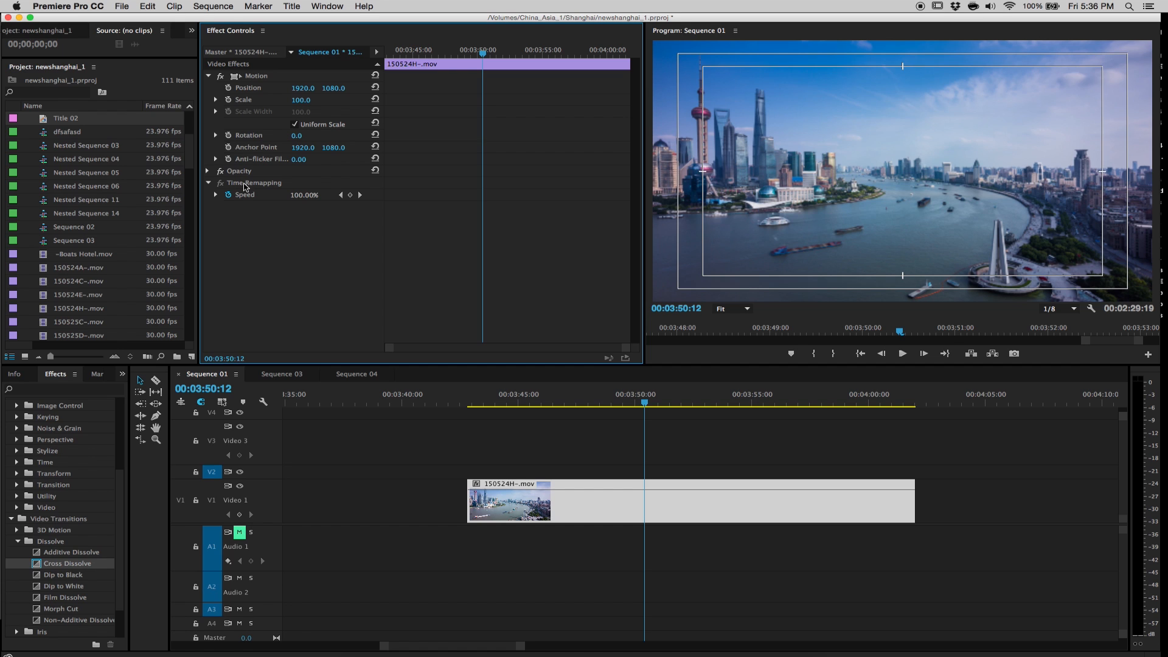
mouse_move(236, 199)
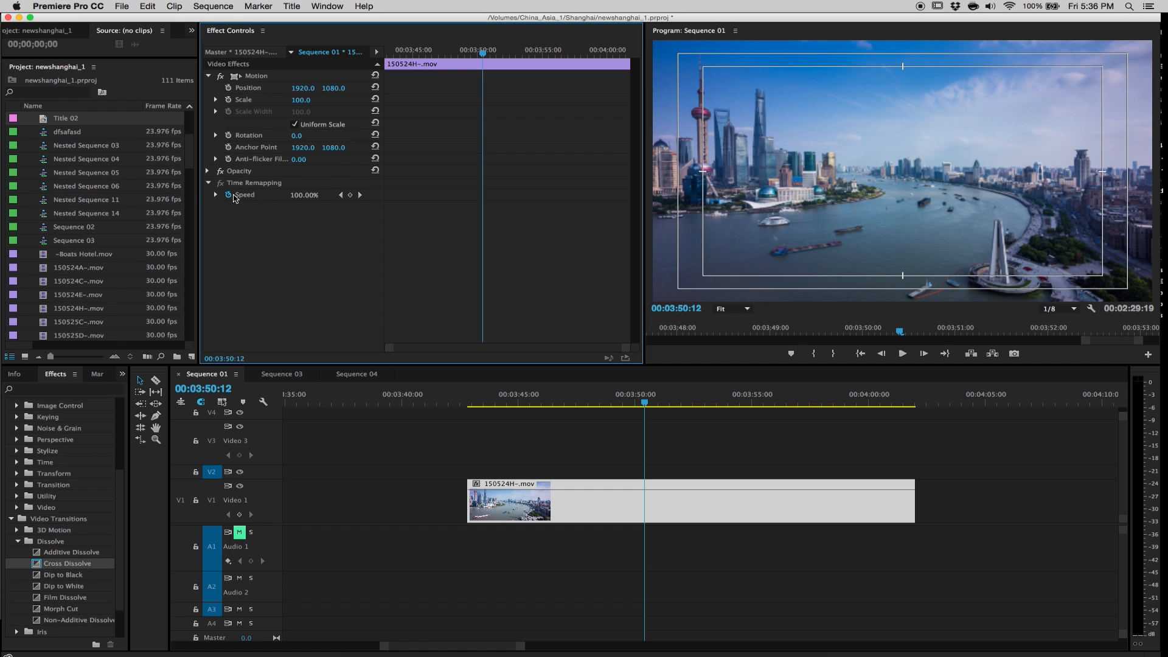
click(216, 195)
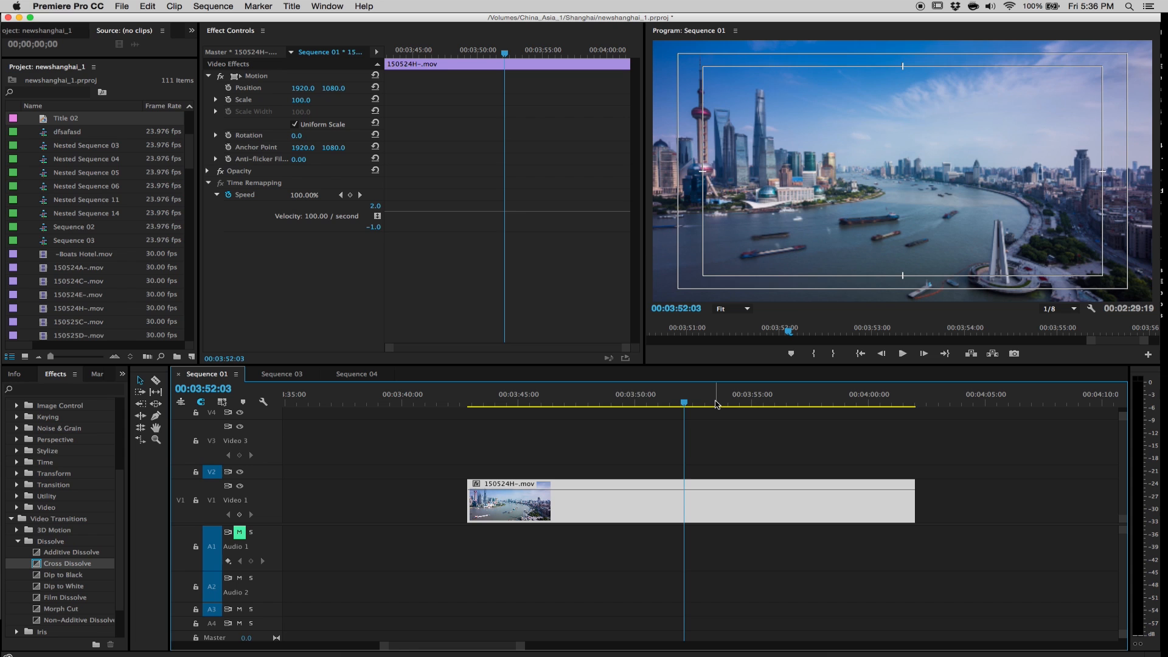
mouse_move(622, 394)
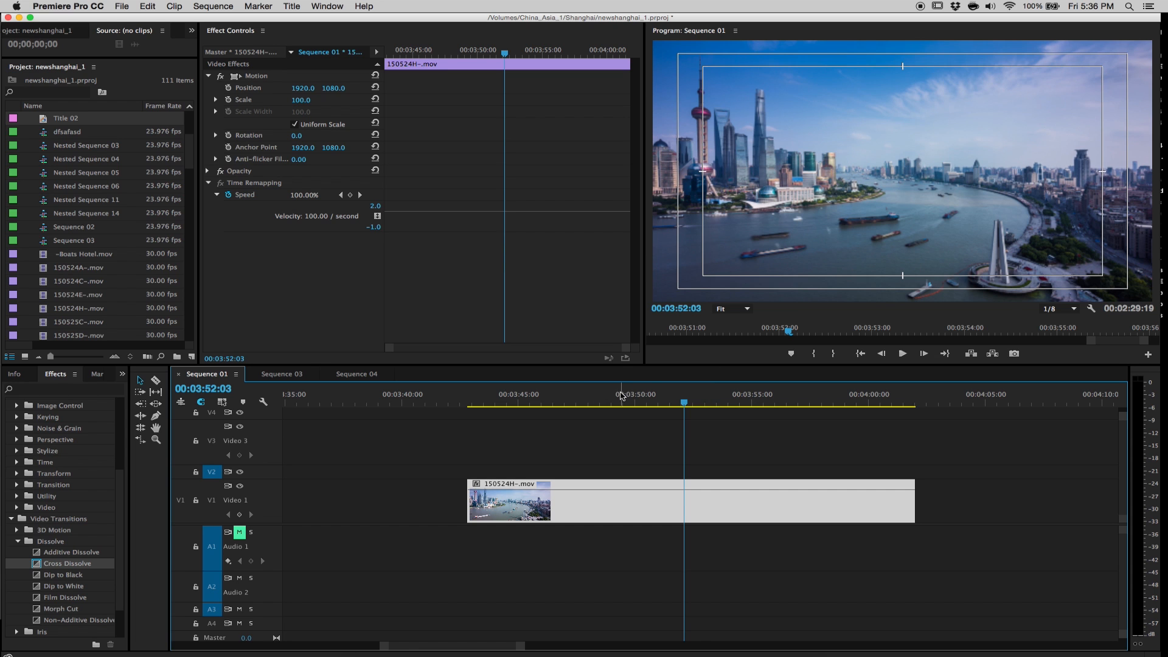
mouse_move(583, 364)
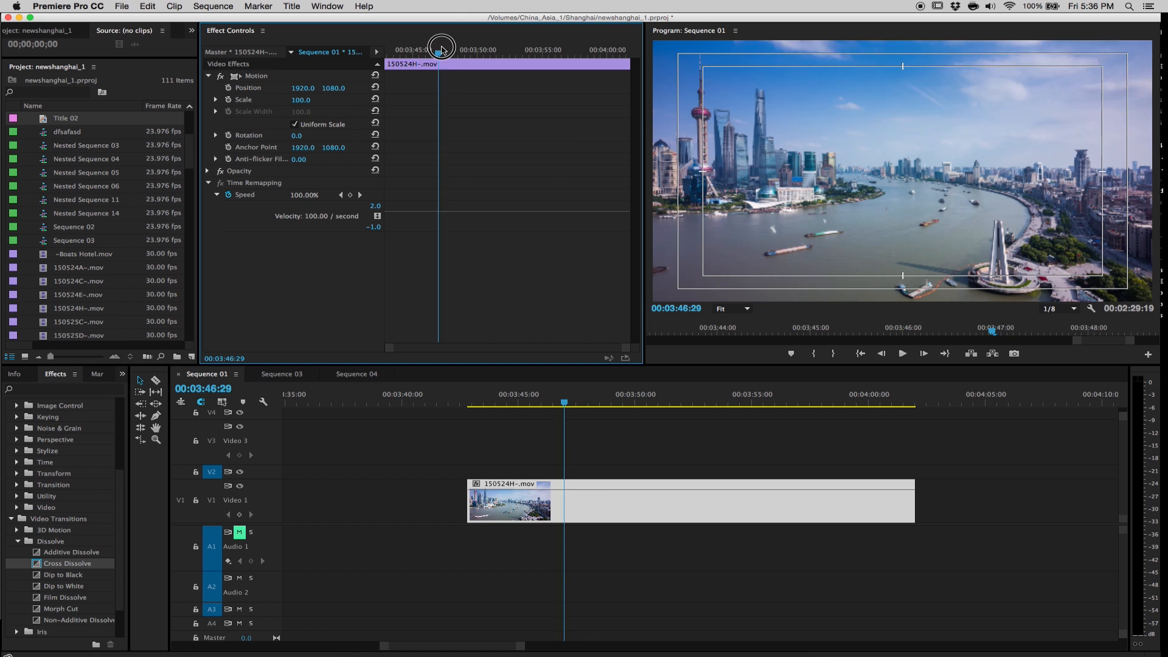
drag(439, 46, 406, 46)
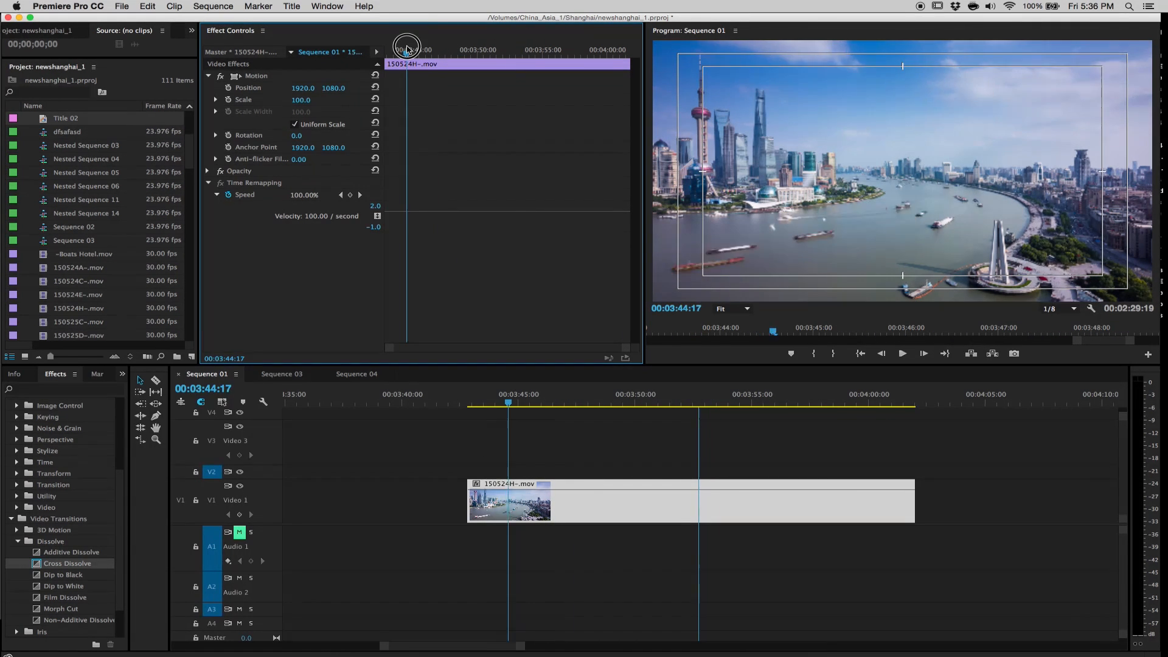
drag(406, 47, 488, 47)
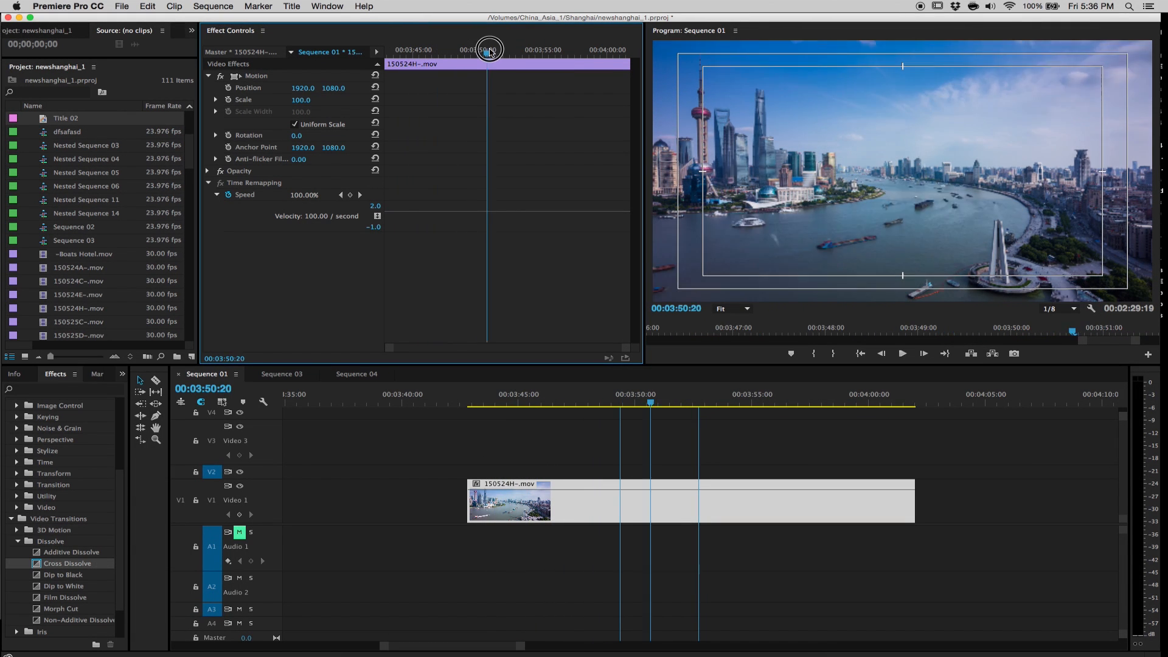
drag(488, 50, 493, 49)
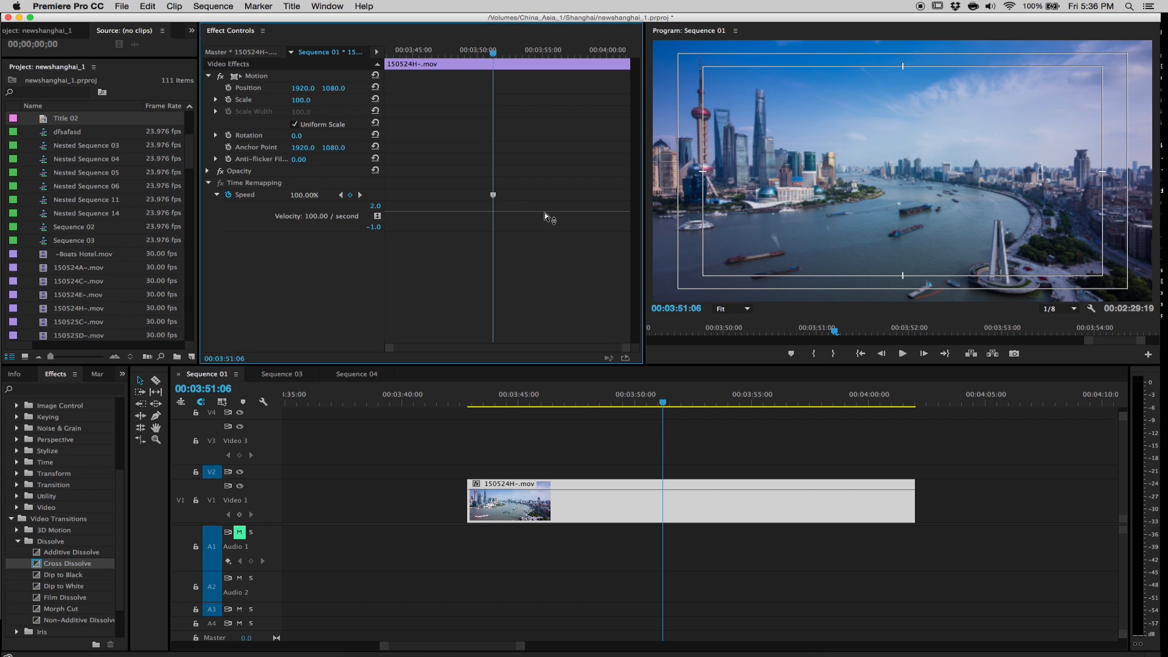
mouse_move(450, 185)
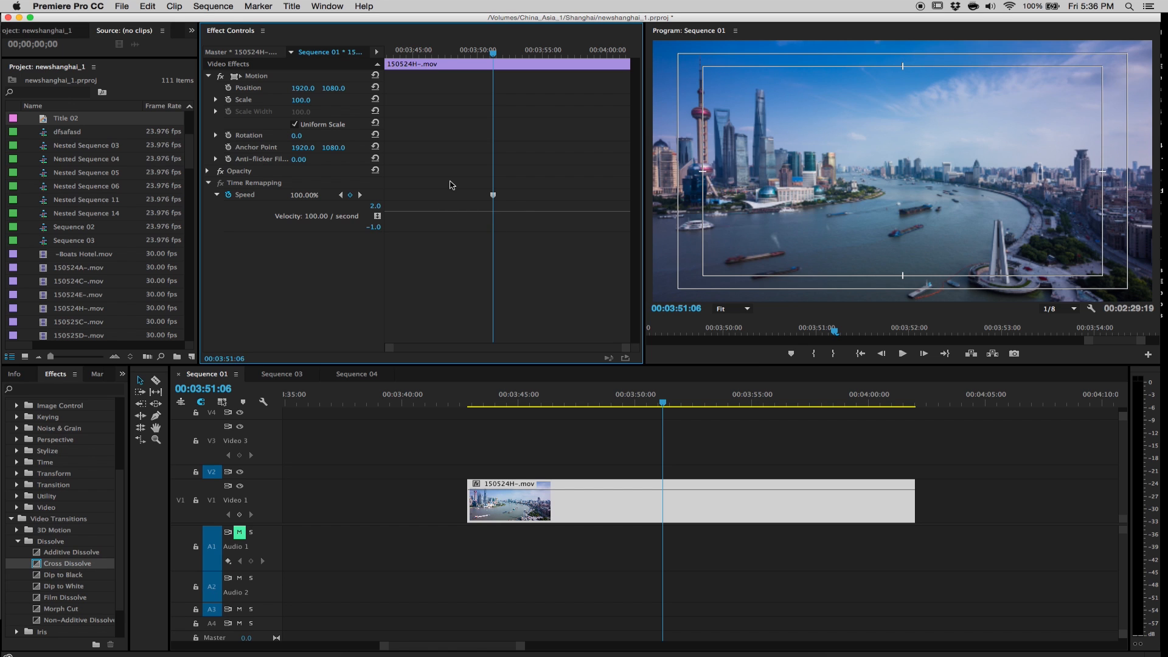
mouse_move(445, 217)
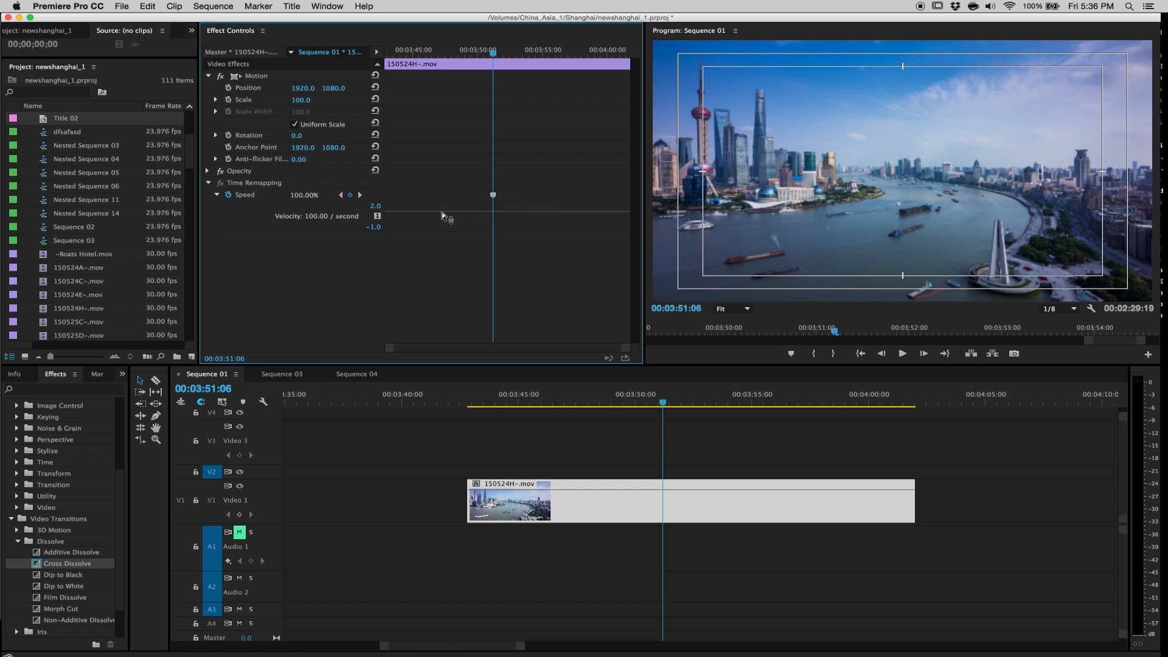
mouse_move(558, 217)
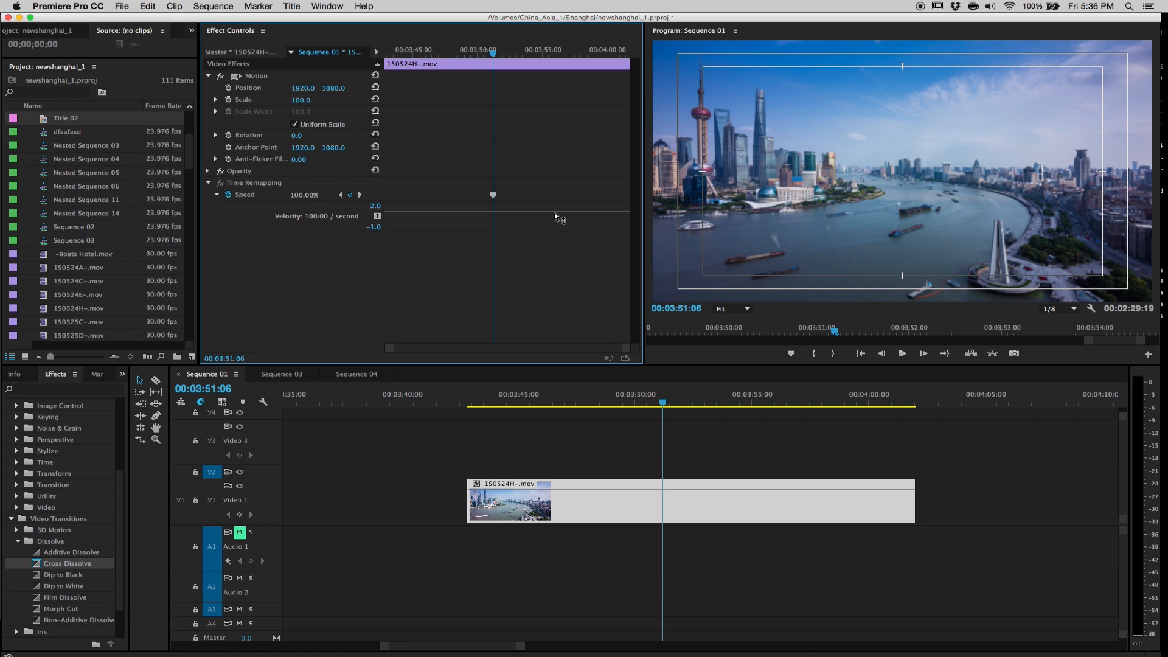
mouse_move(545, 179)
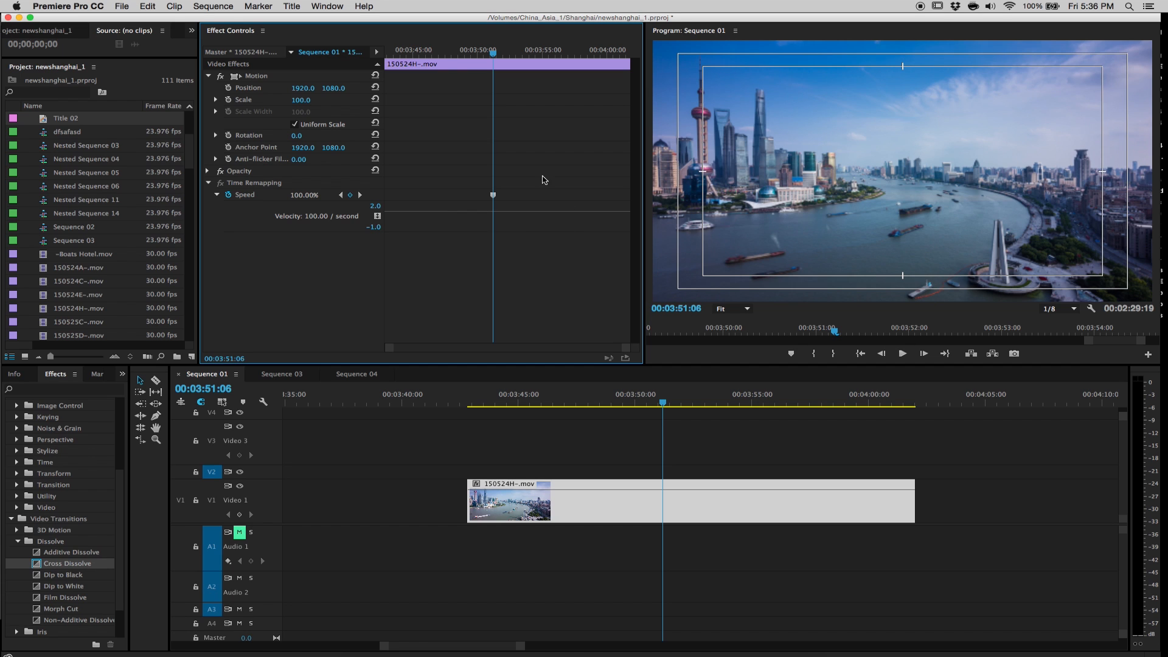
mouse_move(483, 164)
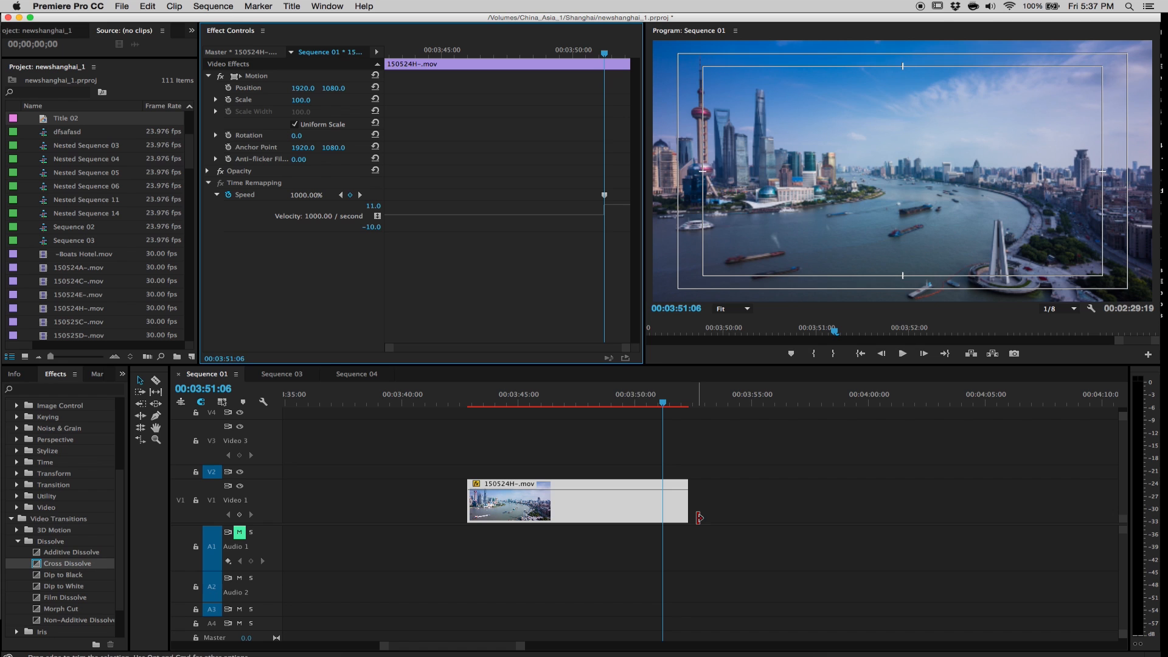
mouse_move(687, 447)
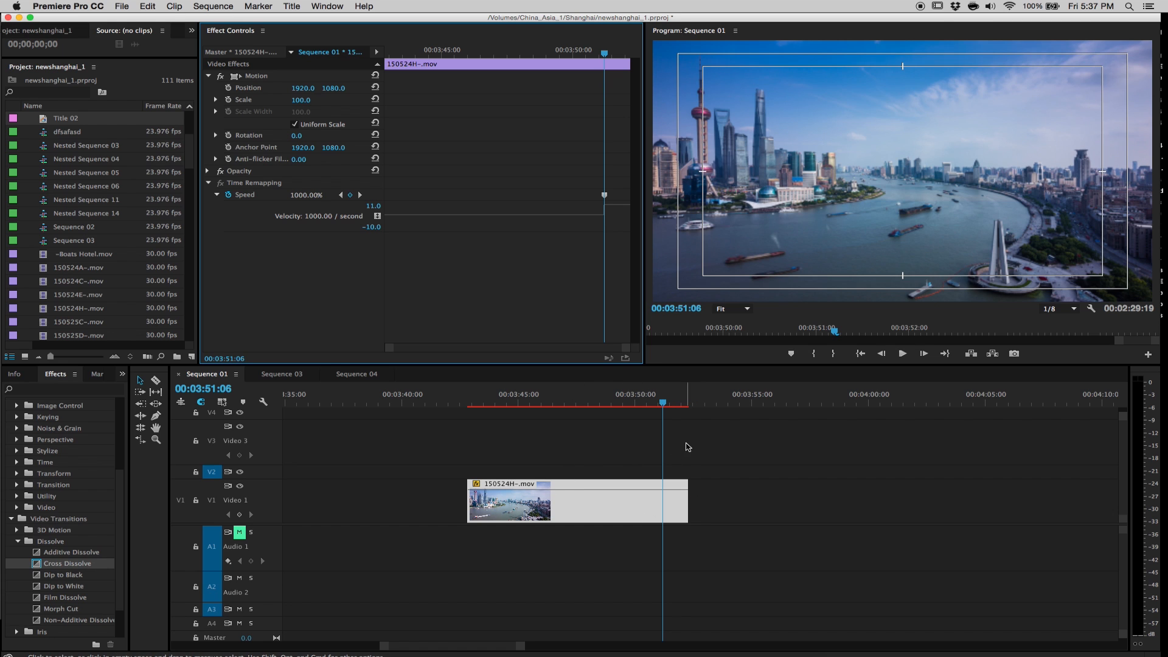
mouse_move(596, 209)
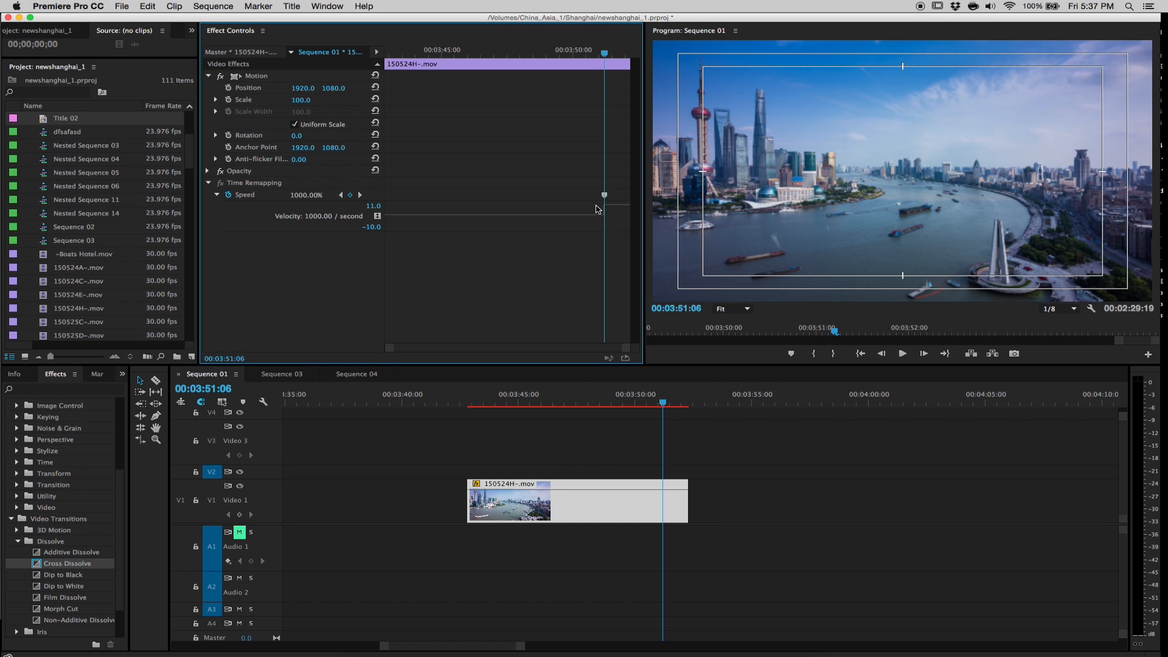
mouse_move(337, 264)
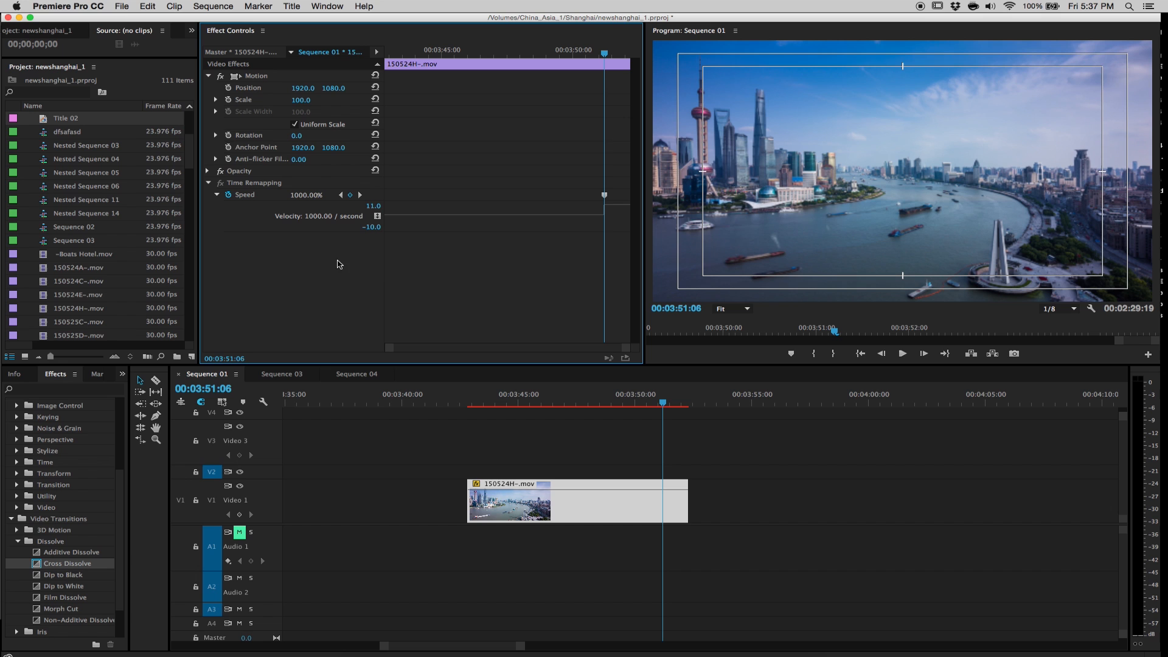
mouse_move(605, 200)
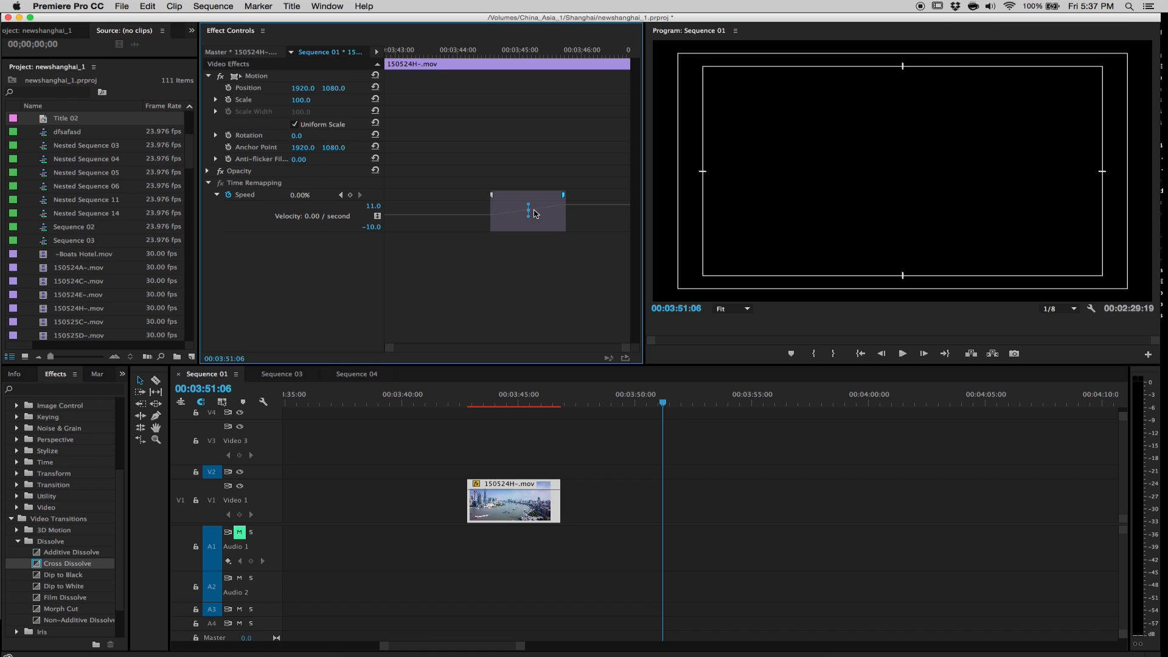
mouse_move(479, 221)
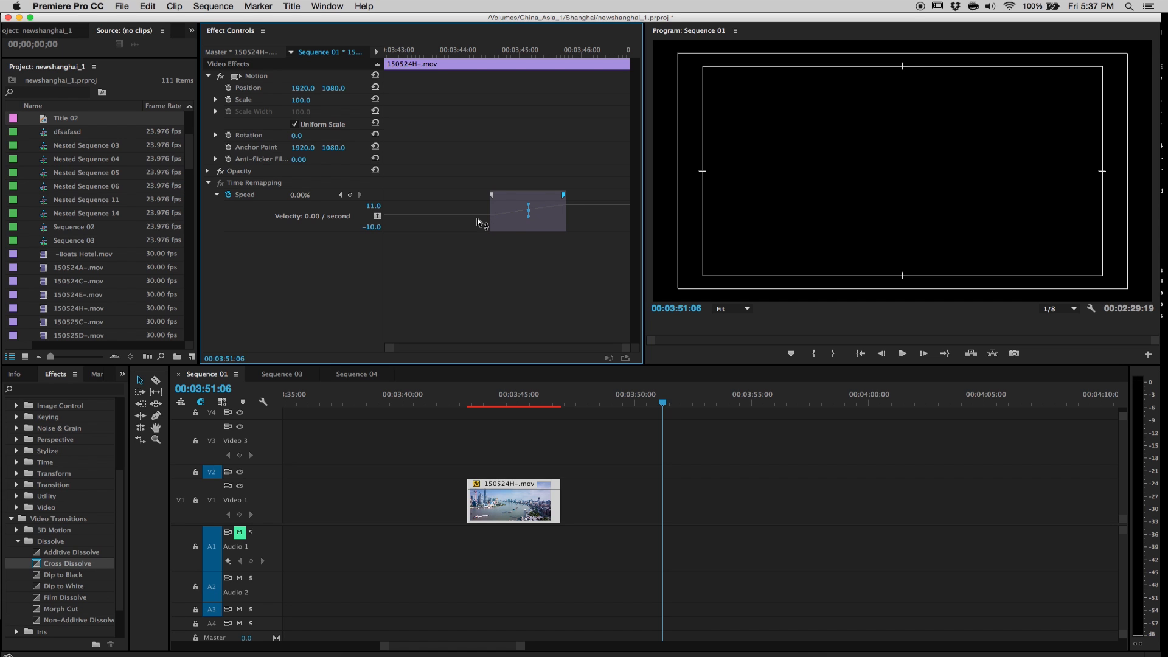
mouse_move(471, 210)
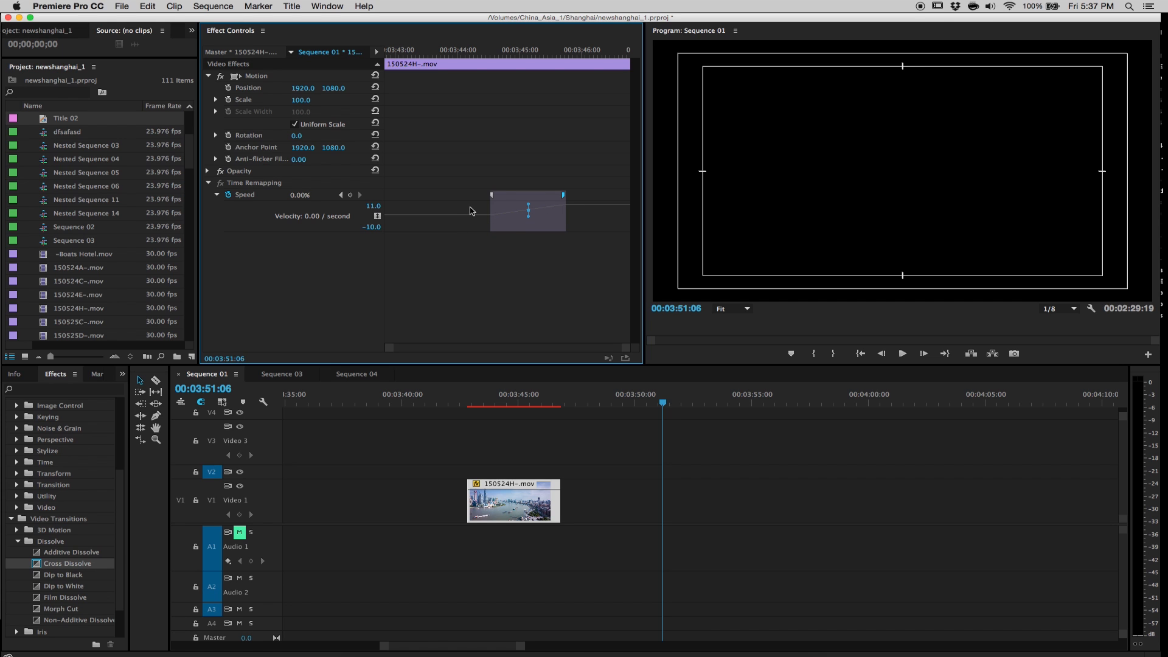
mouse_move(439, 218)
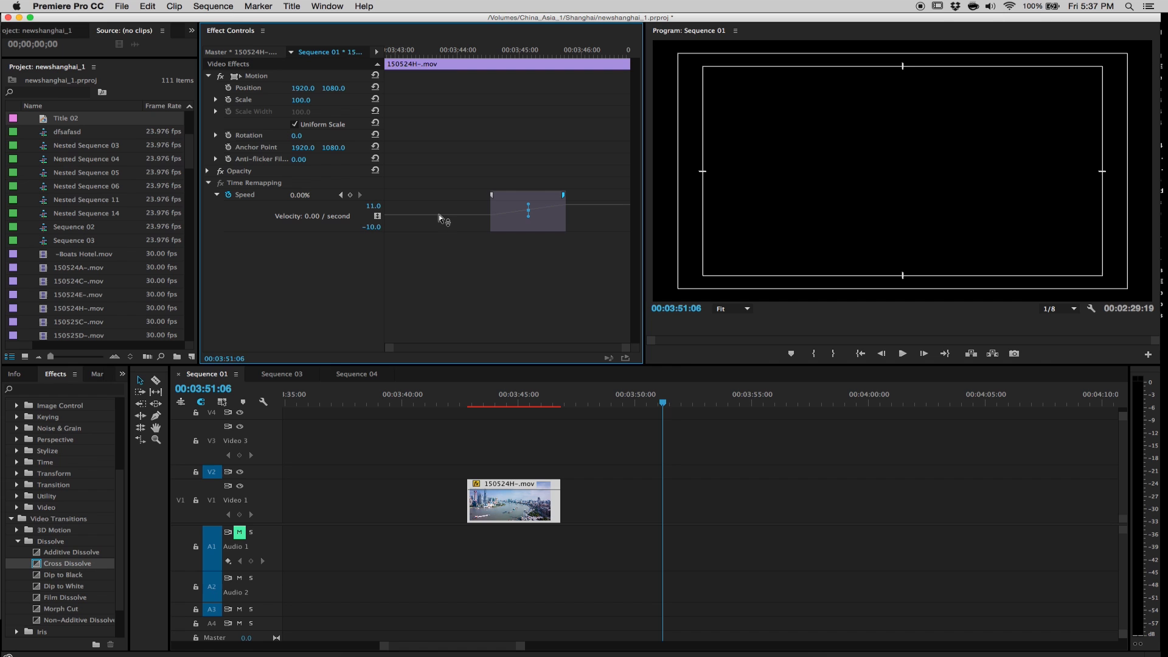
mouse_move(439, 224)
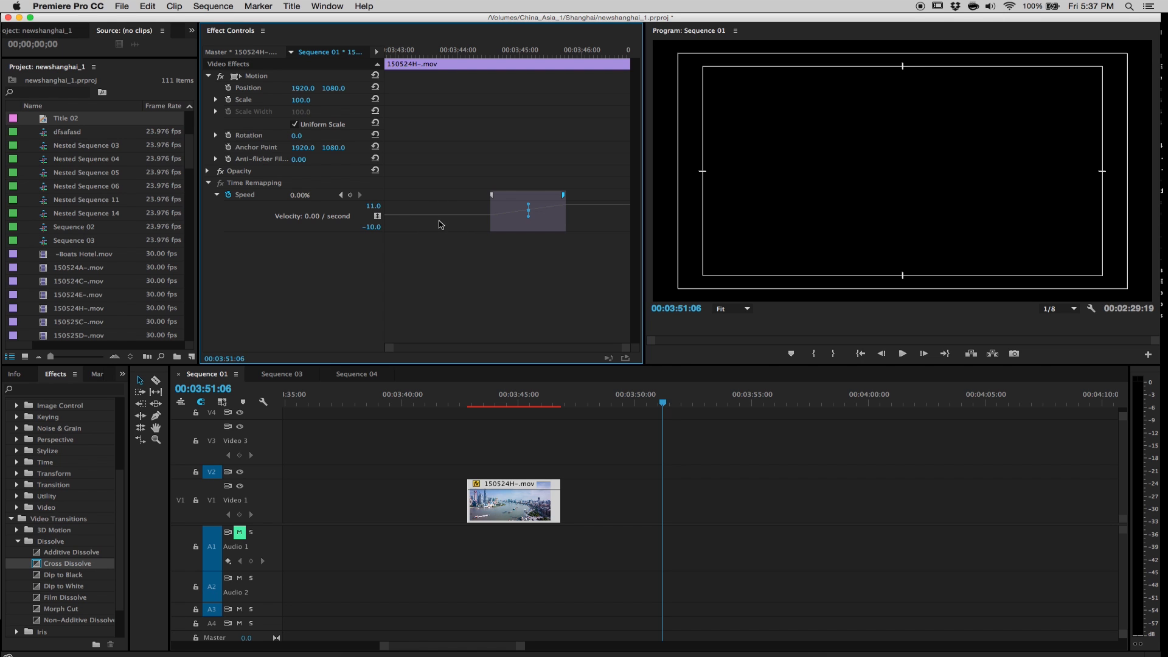
mouse_move(592, 212)
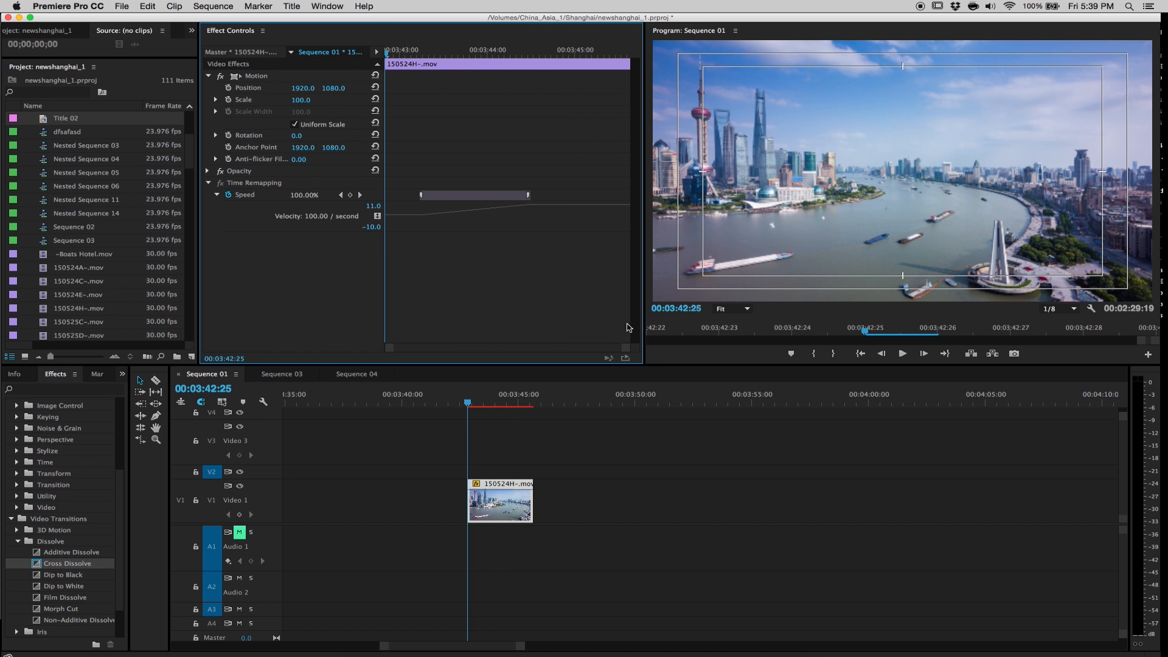
mouse_move(562, 426)
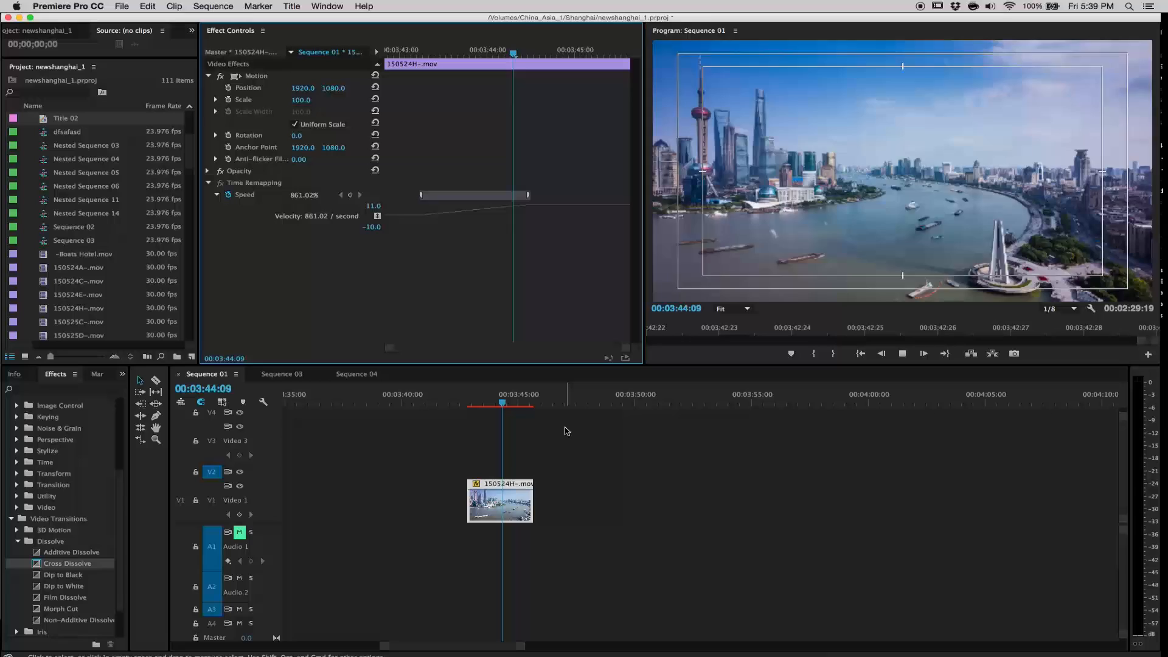
- Stop the preview of the speed-ramped clip and return the playhead to the start
key(home)
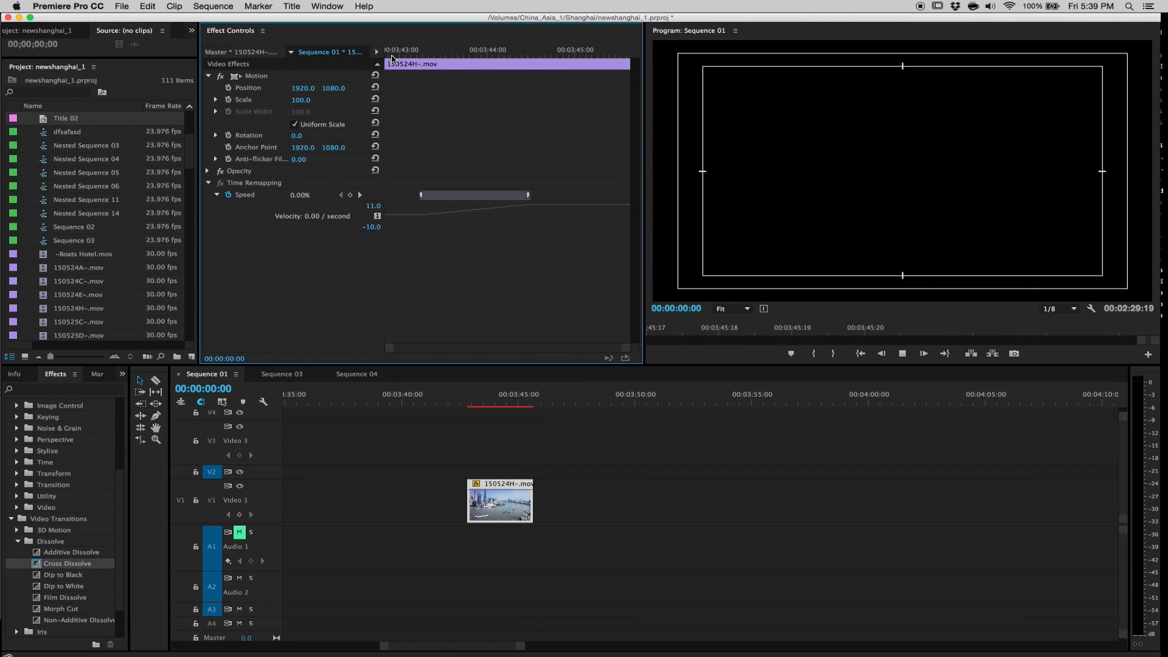
- Narrow the keyframe transition so the clip reaches 1000% speed sooner
click(468, 404)
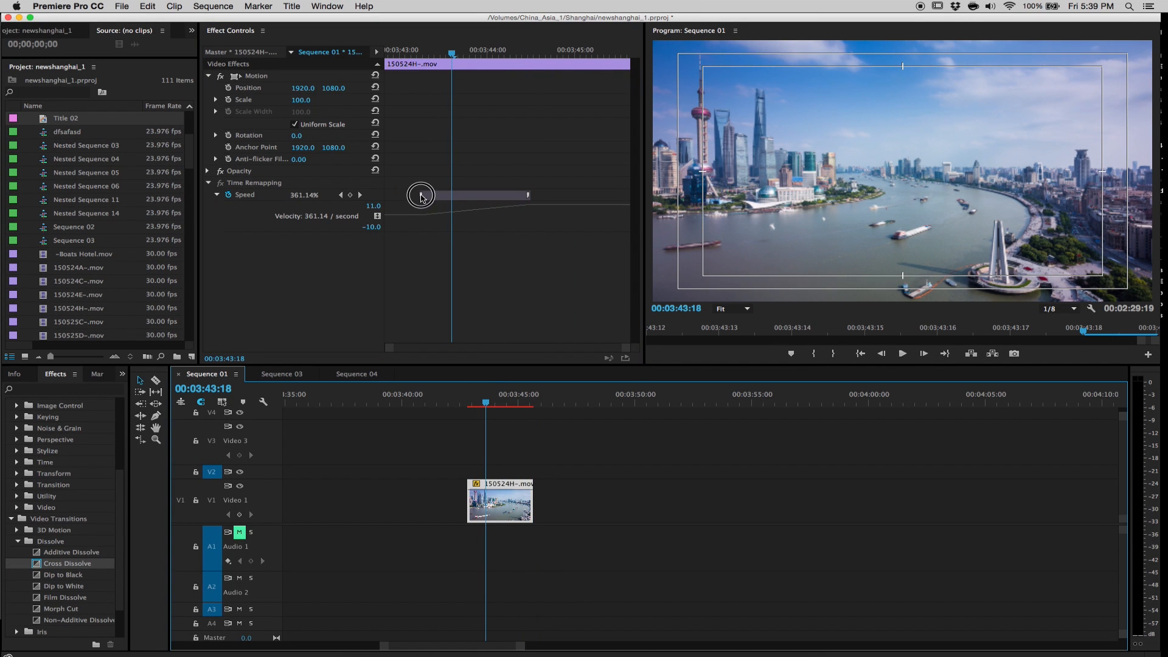
drag(421, 195, 529, 194)
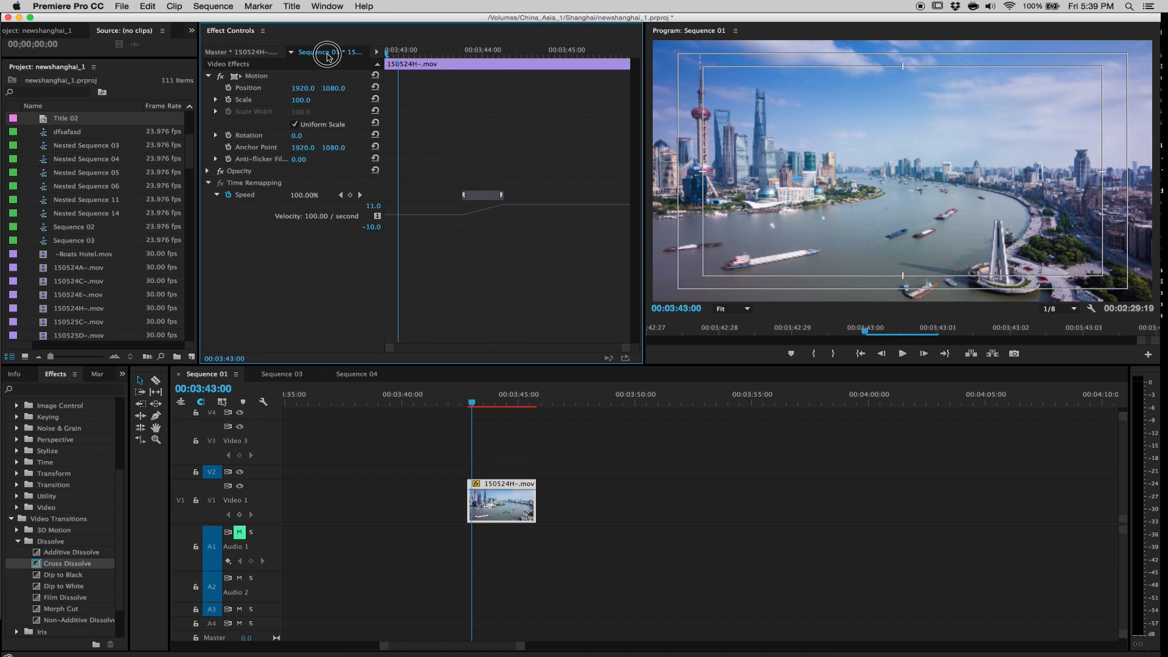
click(468, 394)
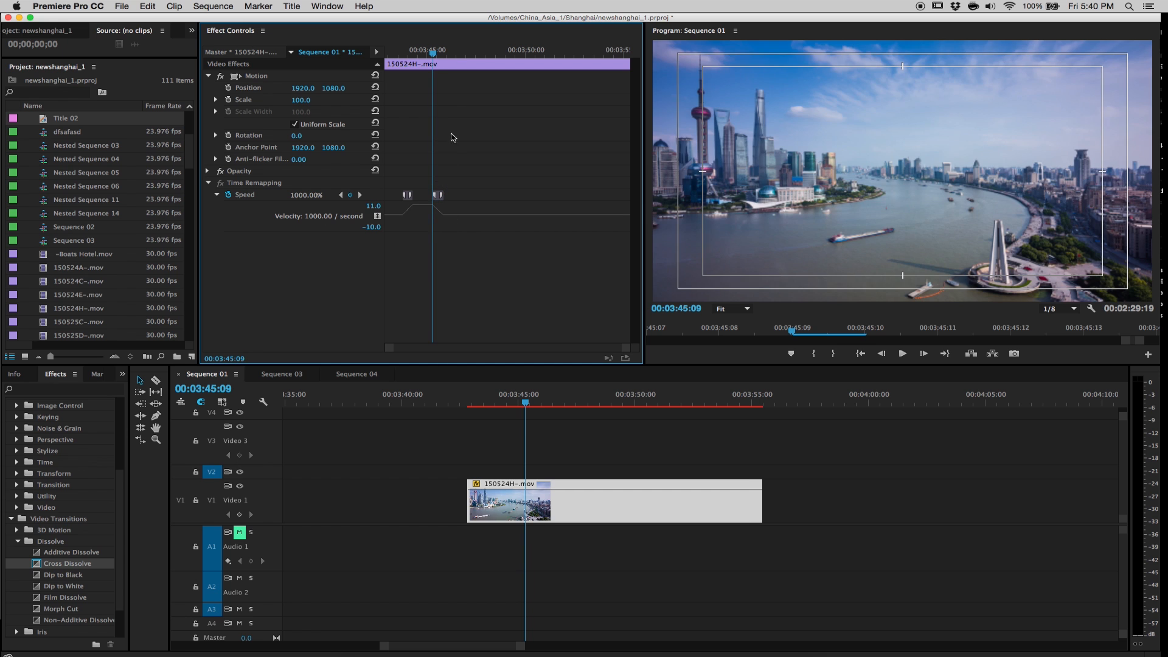
- Bring the speed after the second keyframe back to normal and collapse Time Remapping
drag(432, 56, 460, 56)
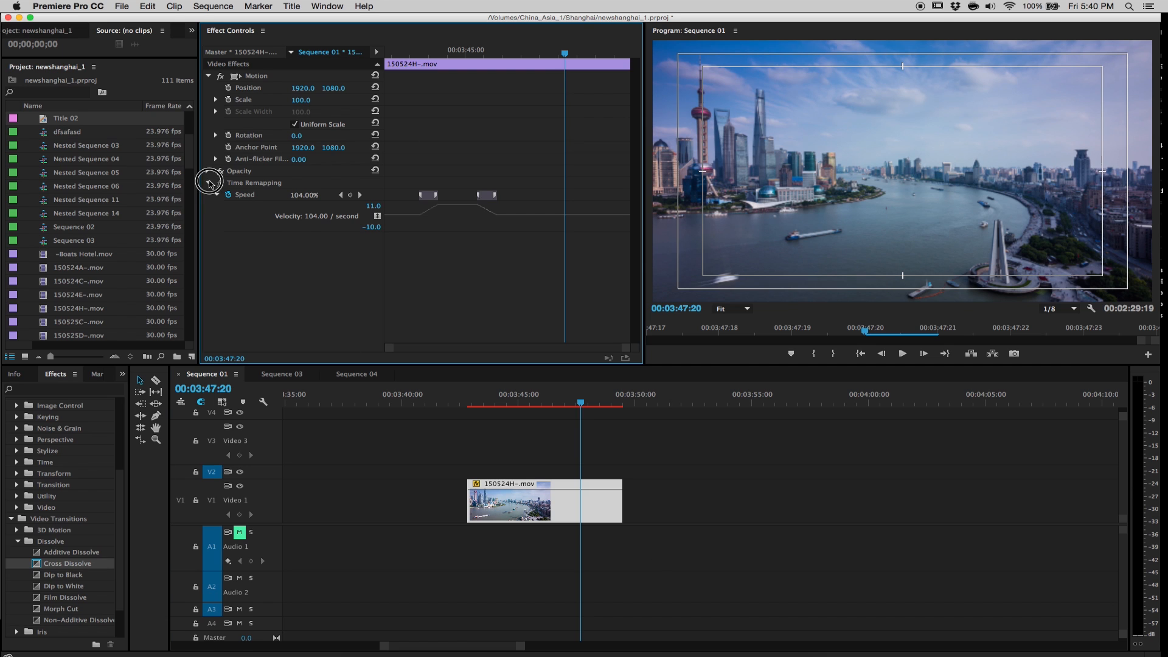
click(207, 182)
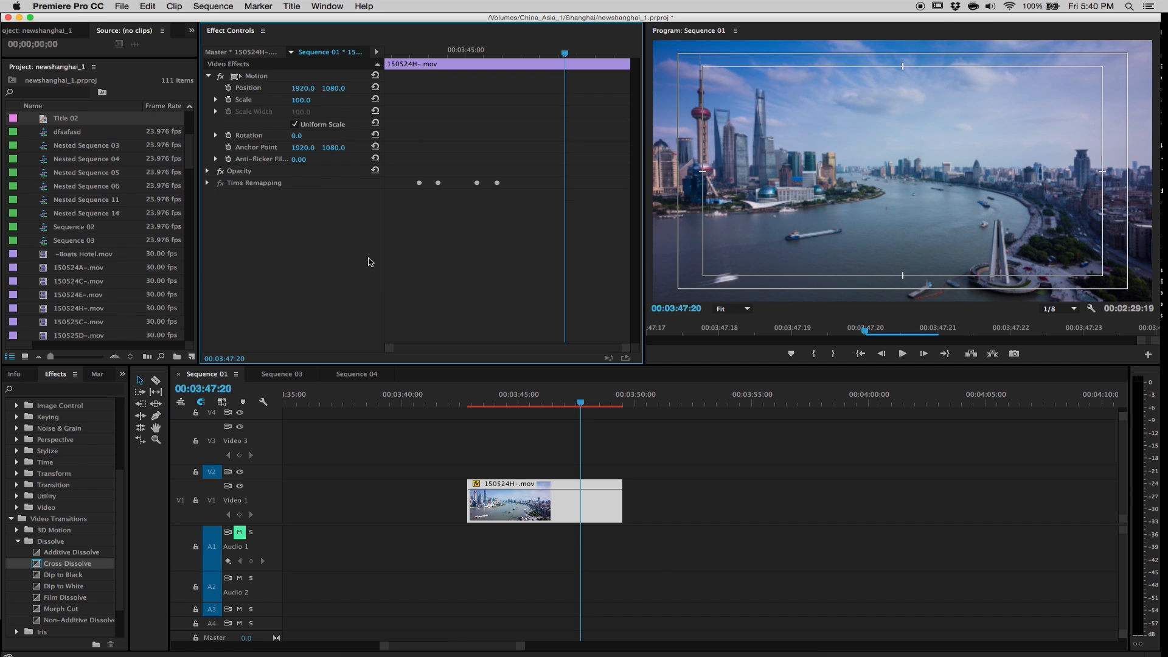